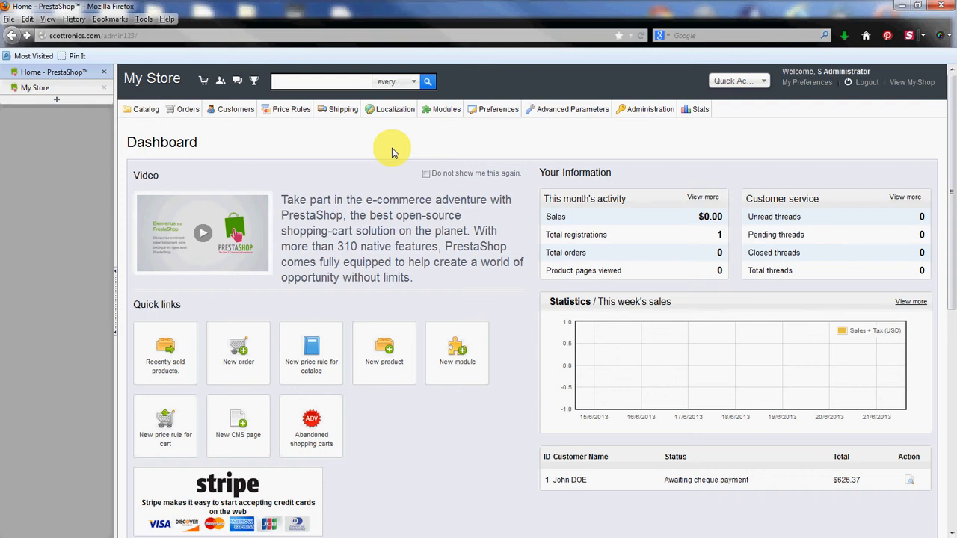
# Go to Catalog > Products from the dashboard.
pyautogui.click(146, 109)
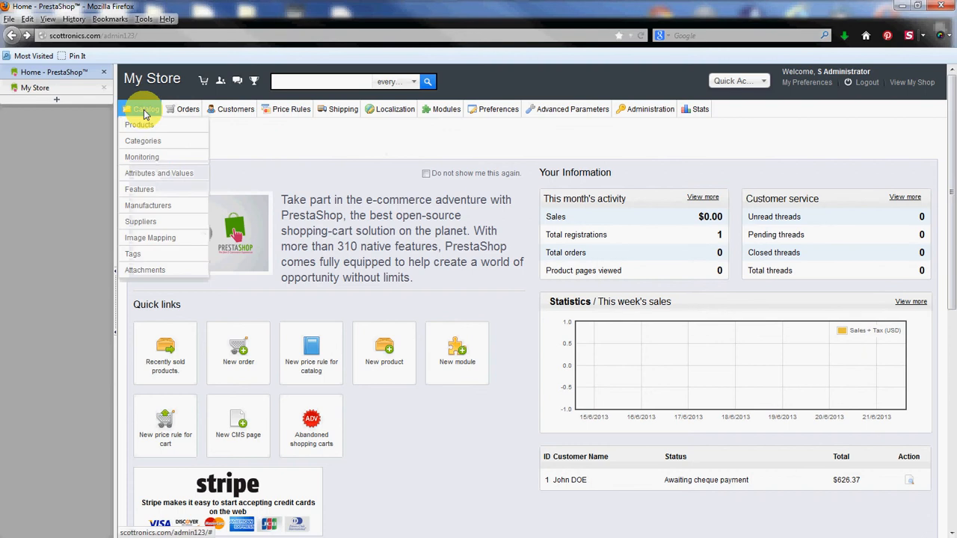
pyautogui.click(139, 125)
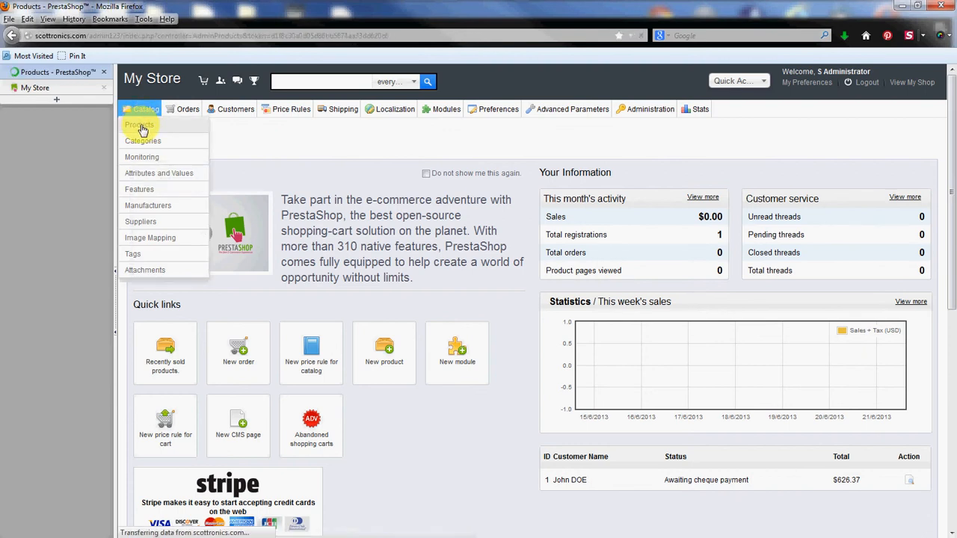
pyautogui.click(140, 125)
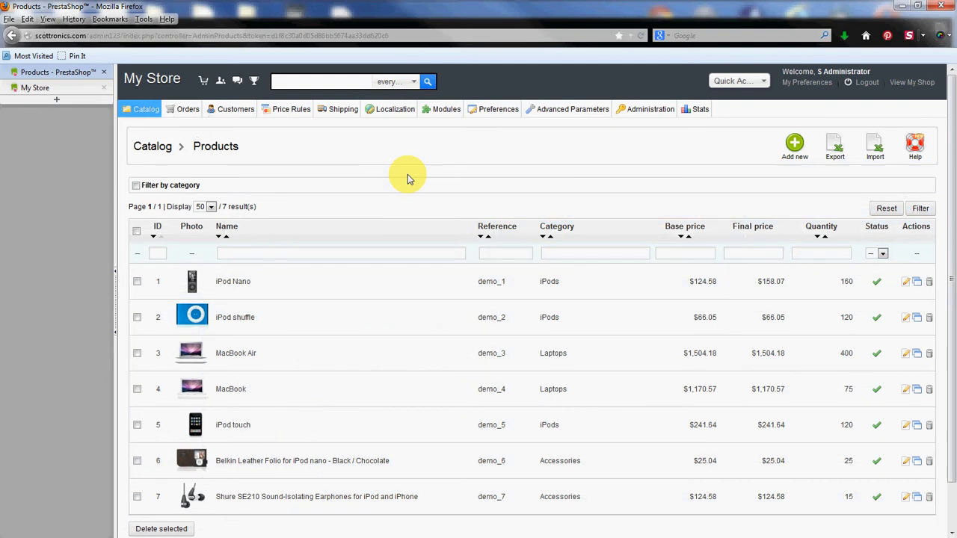
pyautogui.moveTo(431, 297)
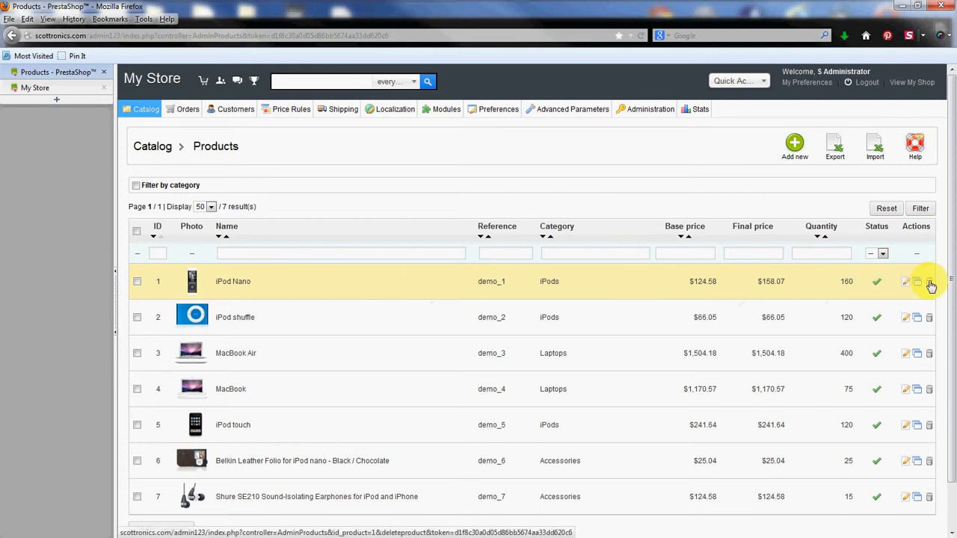
pyautogui.moveTo(930, 284)
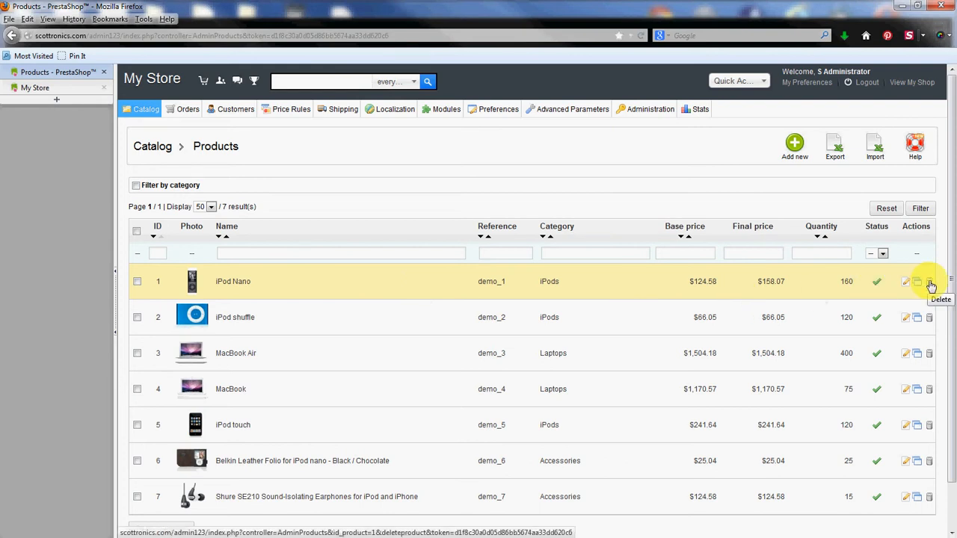
pyautogui.moveTo(741, 247)
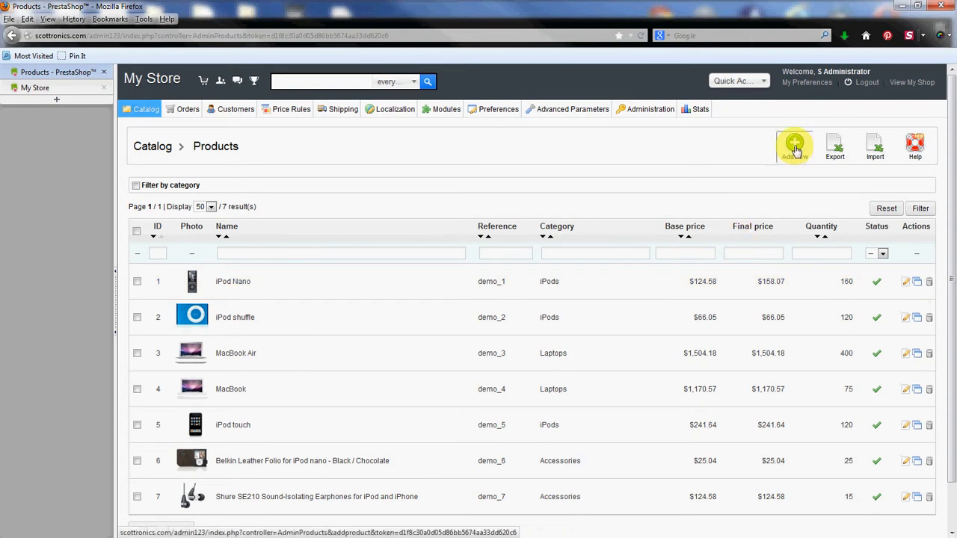
# Start a new product and scroll through its Information form.
pyautogui.click(794, 145)
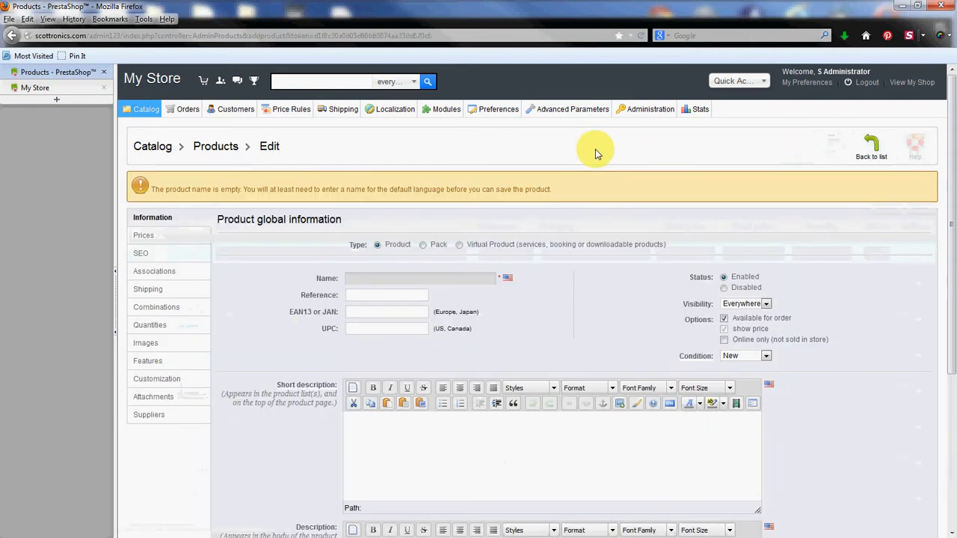
pyautogui.scroll(-3)
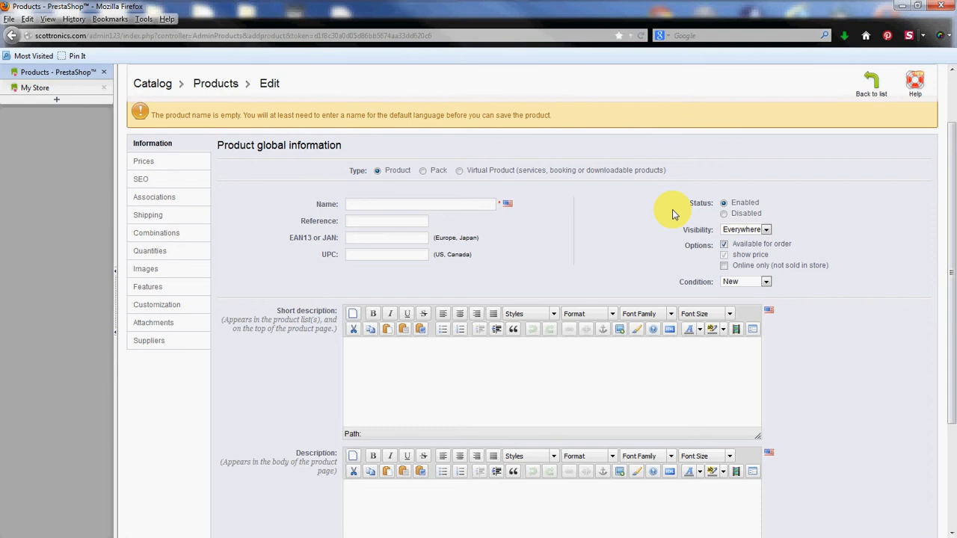
pyautogui.moveTo(303, 198)
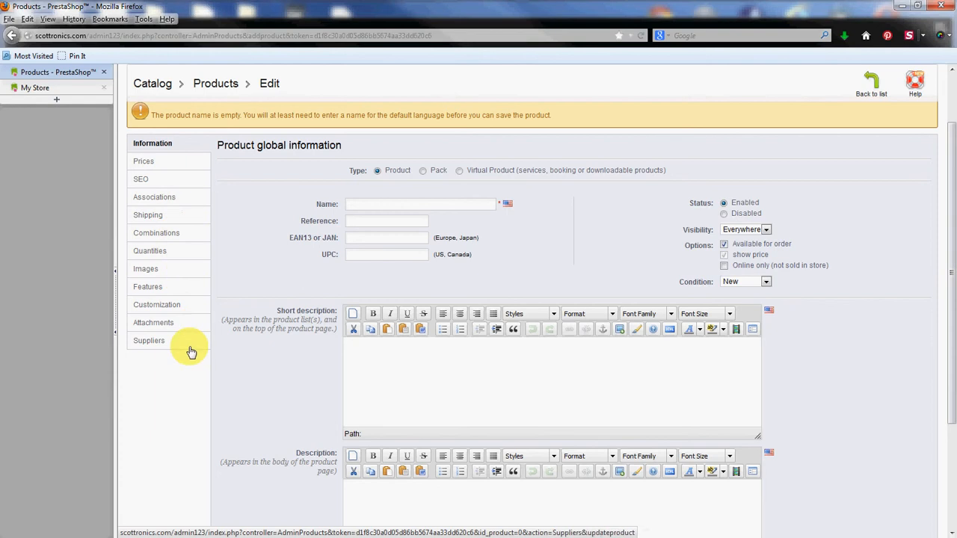
pyautogui.moveTo(849, 264)
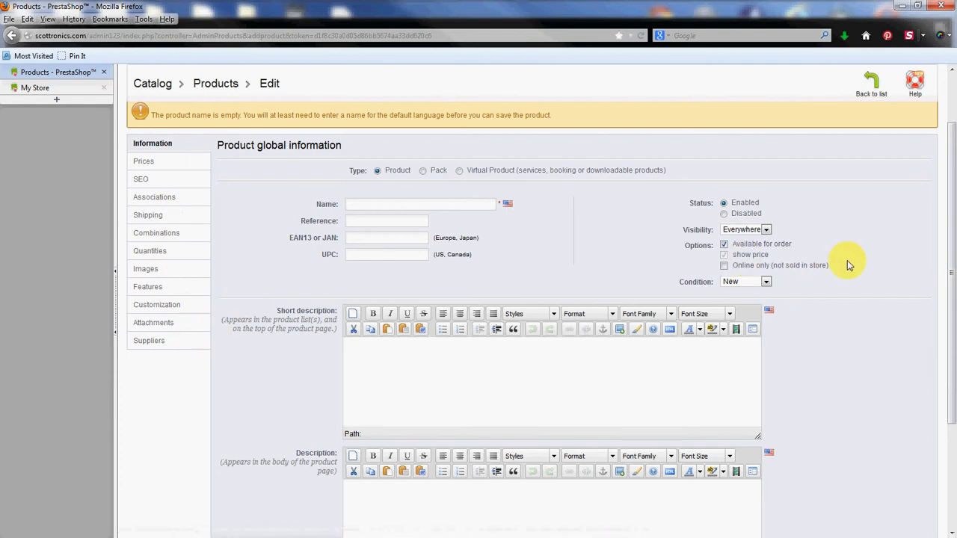
pyautogui.moveTo(860, 258)
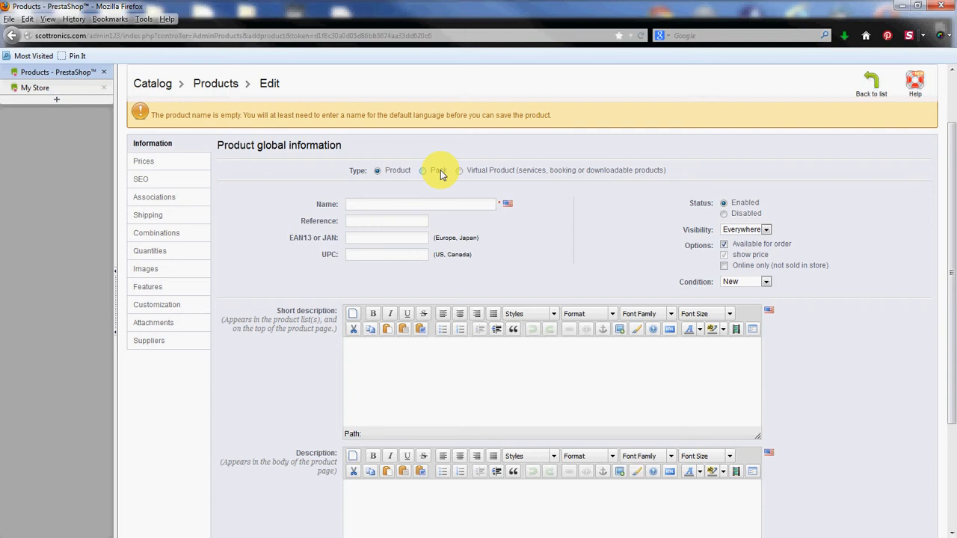
pyautogui.moveTo(511, 177)
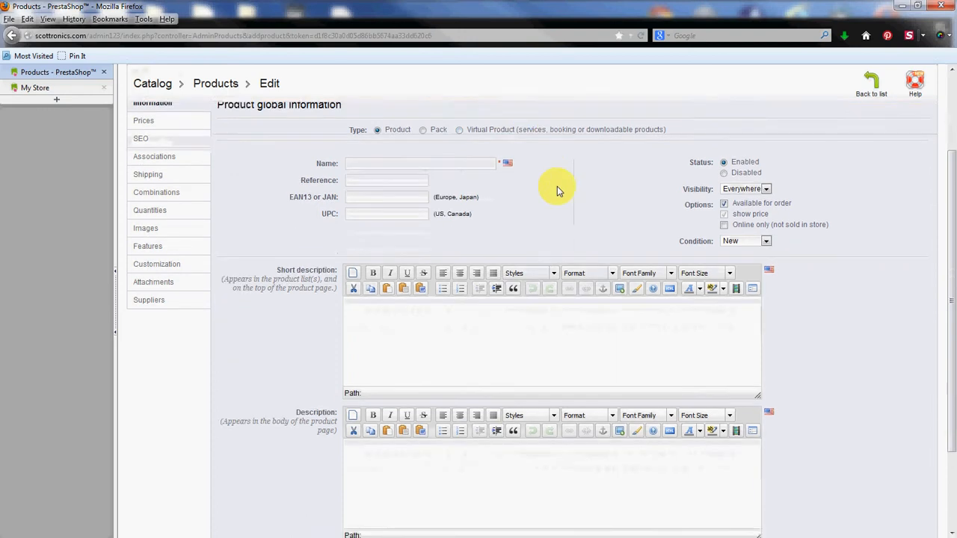
pyautogui.scroll(-3)
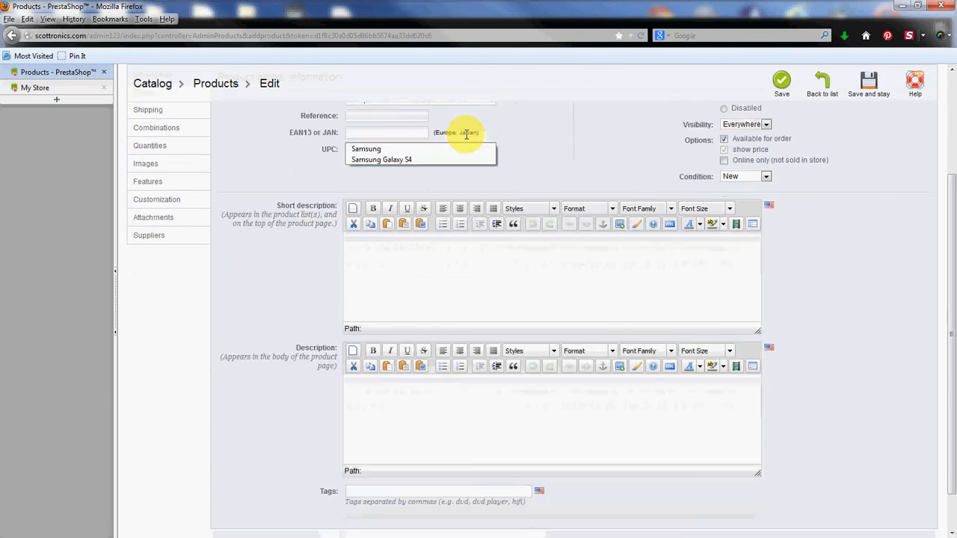
# Finish the name 'Samsung galaxy S4' and set reference 'galaxy_s4'.
pyautogui.click(381, 160)
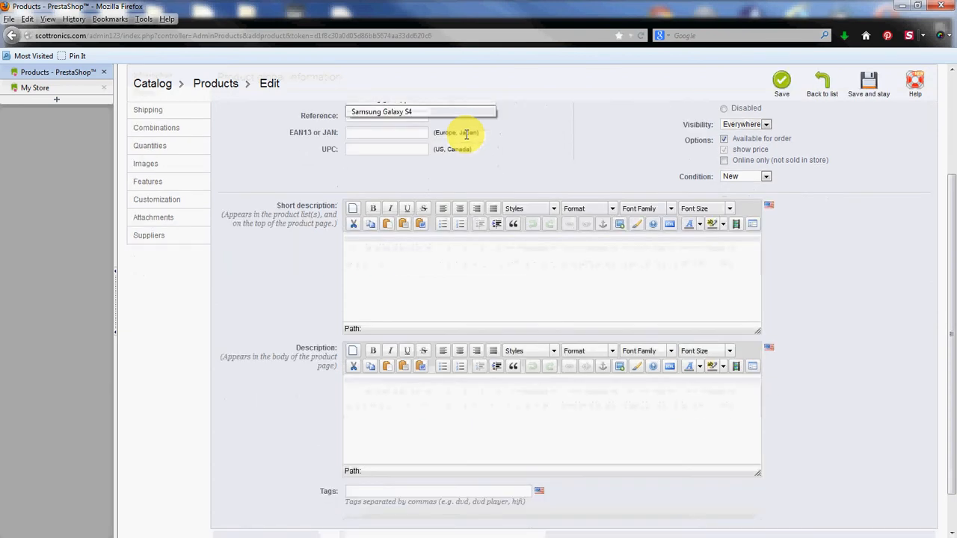
pyautogui.moveTo(572, 146)
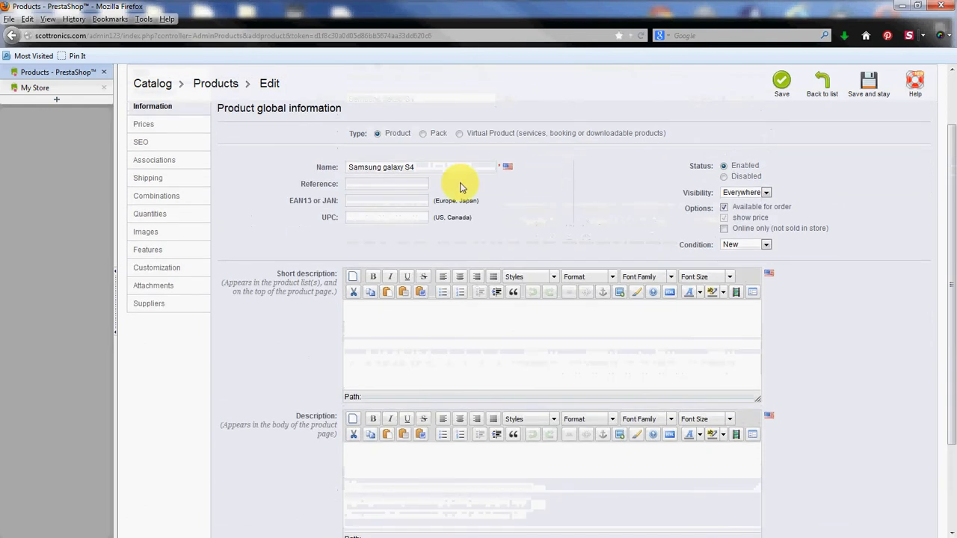
pyautogui.click(386, 184)
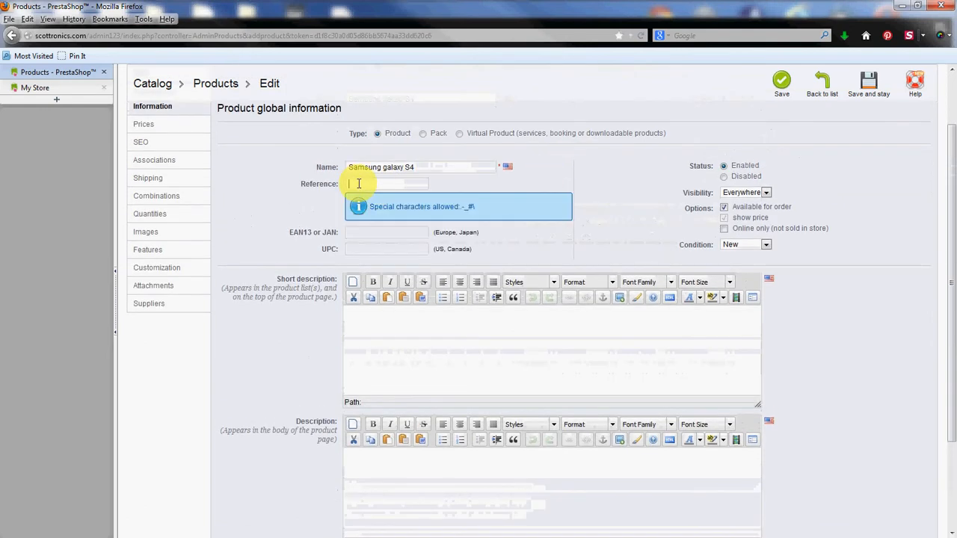
pyautogui.write('sa')
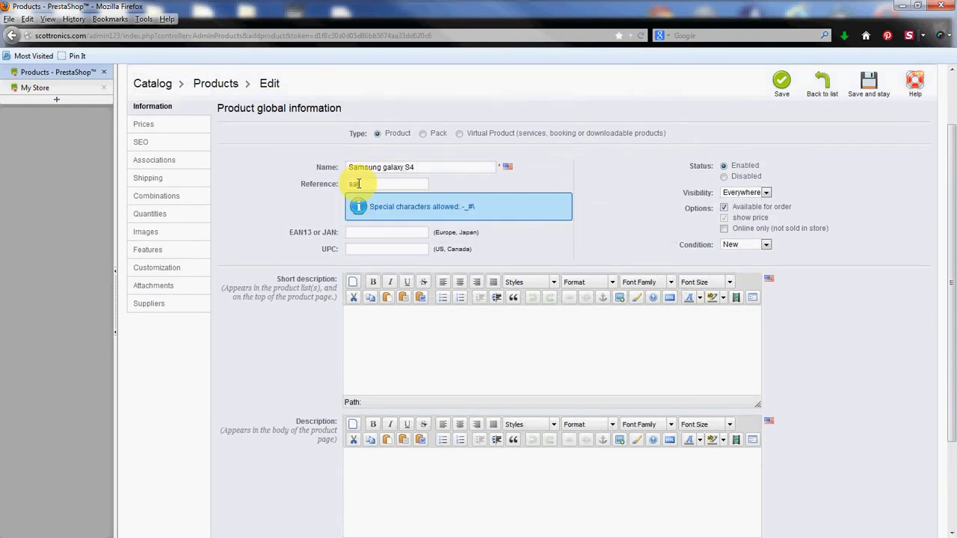
pyautogui.press('BackSpace')
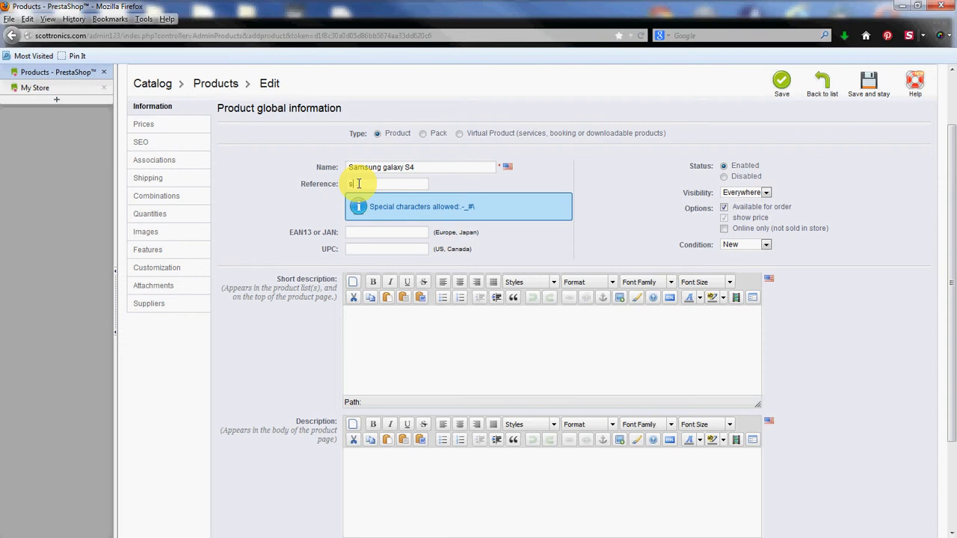
pyautogui.write('galaxy_s4')
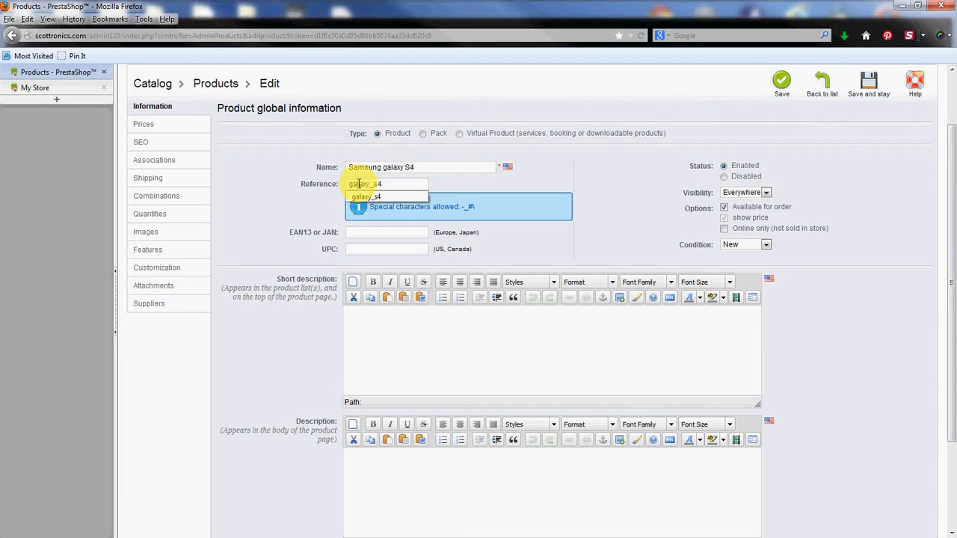
pyautogui.click(491, 186)
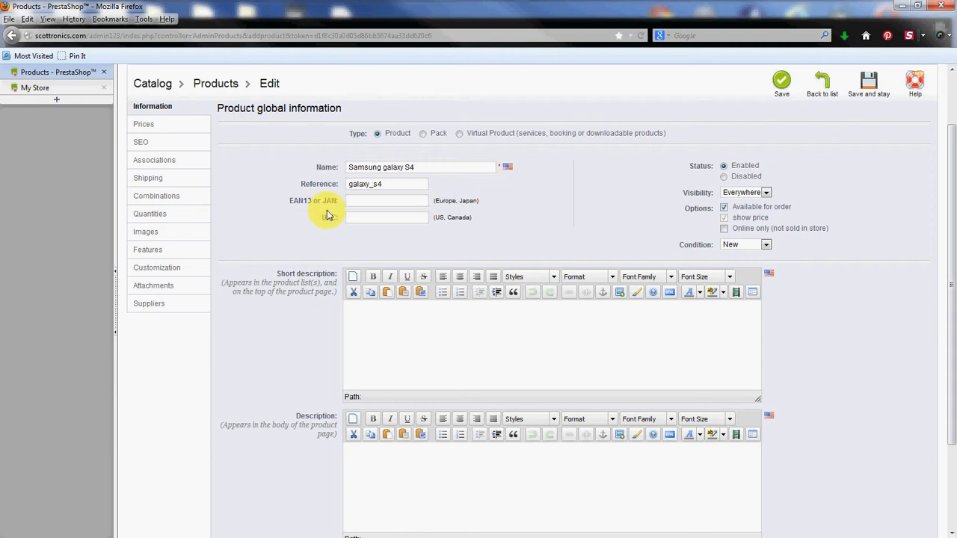
pyautogui.moveTo(279, 216)
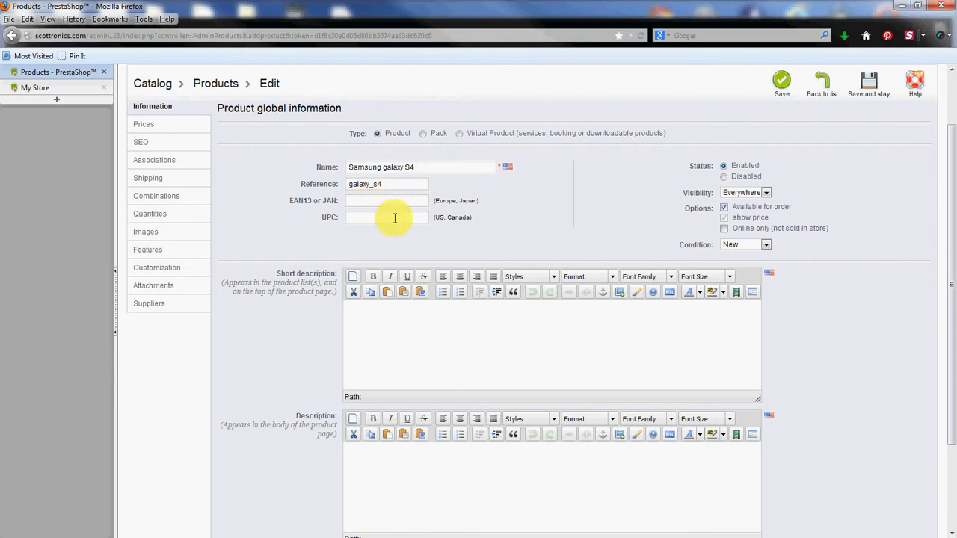
pyautogui.moveTo(437, 220)
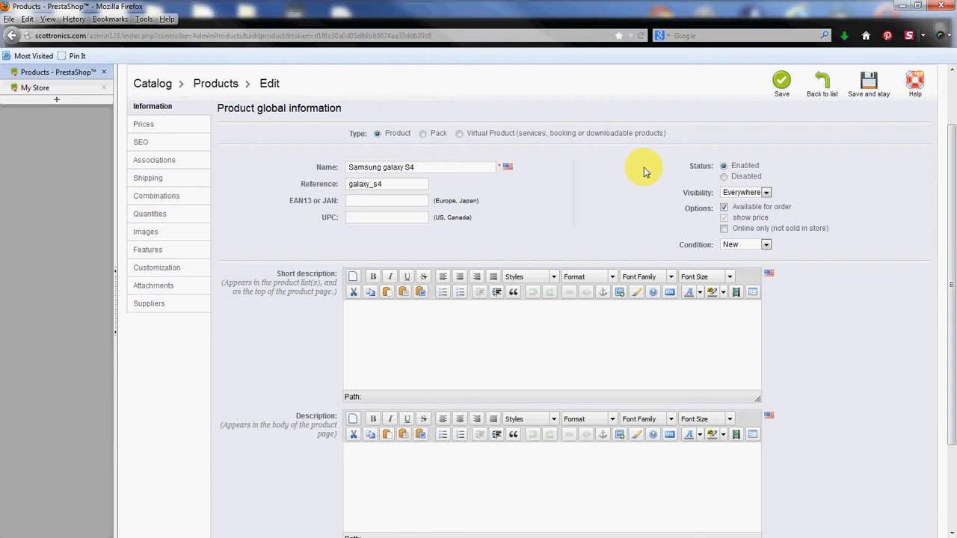
pyautogui.moveTo(647, 193)
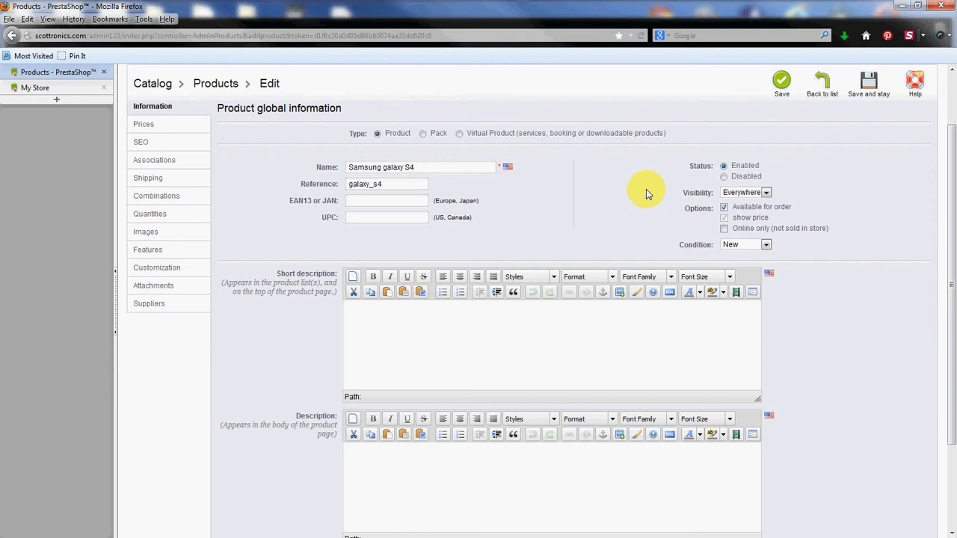
pyautogui.moveTo(649, 201)
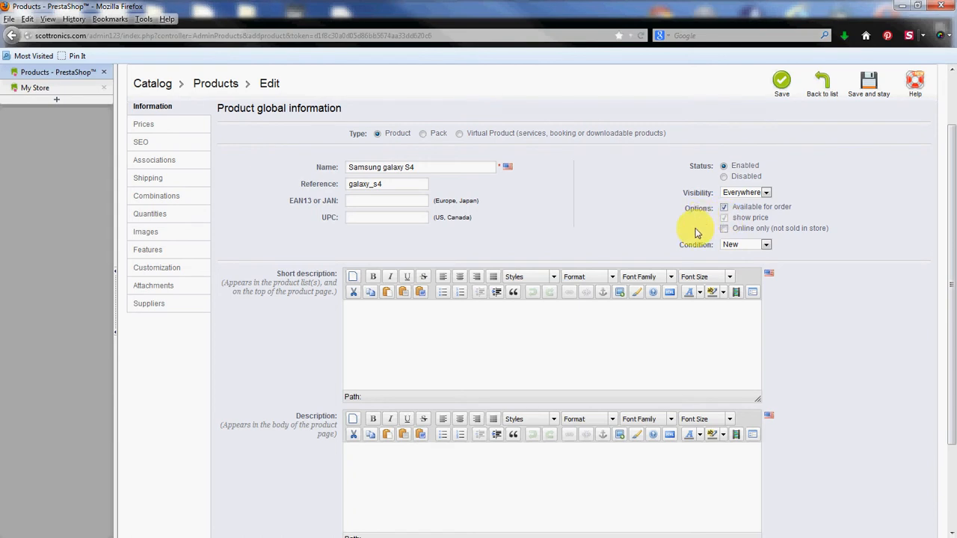
pyautogui.moveTo(671, 230)
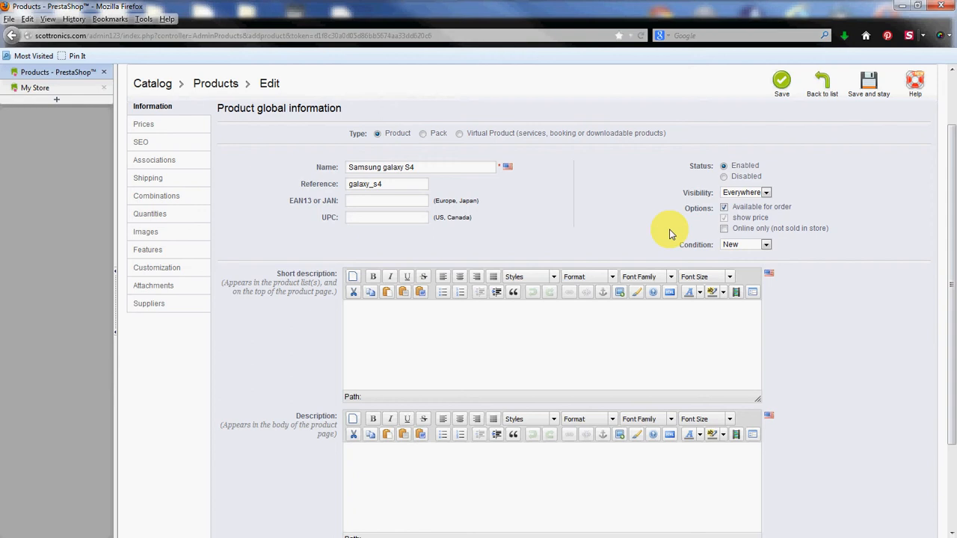
pyautogui.moveTo(638, 229)
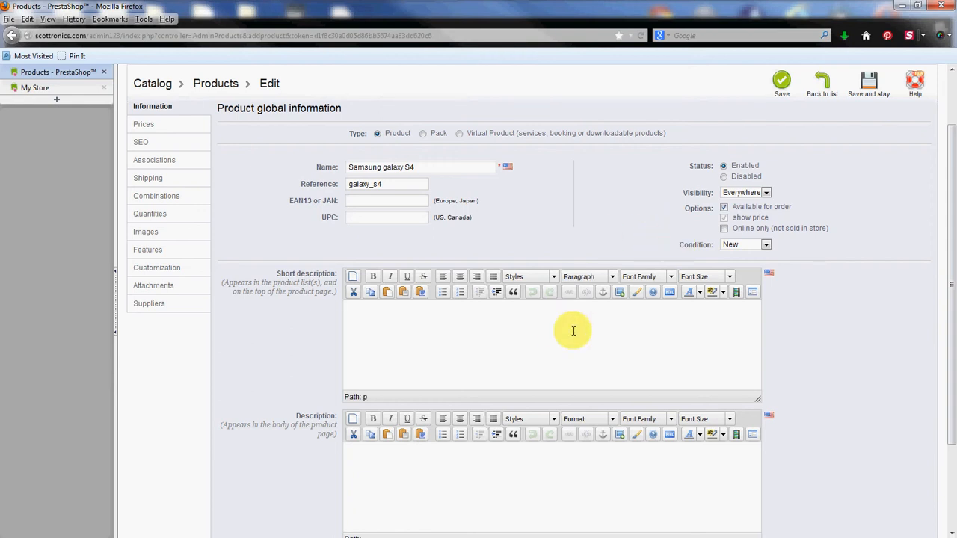
# Enter short description 'Samsung Galaxy S4. 4G phone, best phone from Samsung yet!'.
pyautogui.scroll(-3)
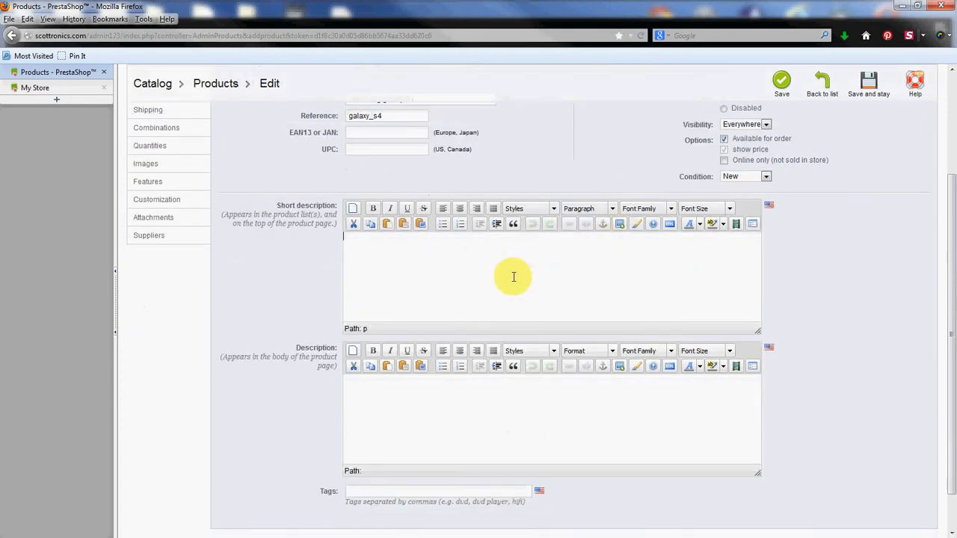
pyautogui.scroll(3)
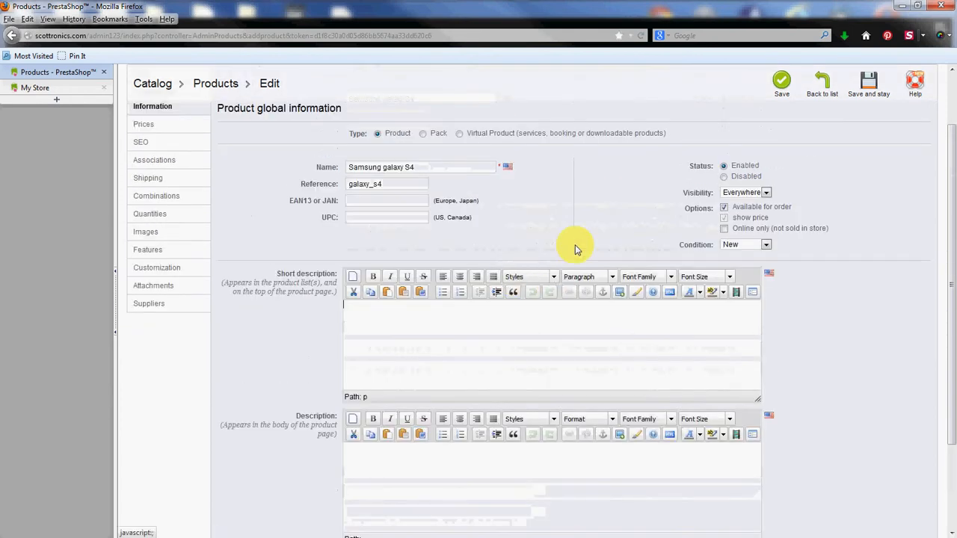
pyautogui.scroll(-3)
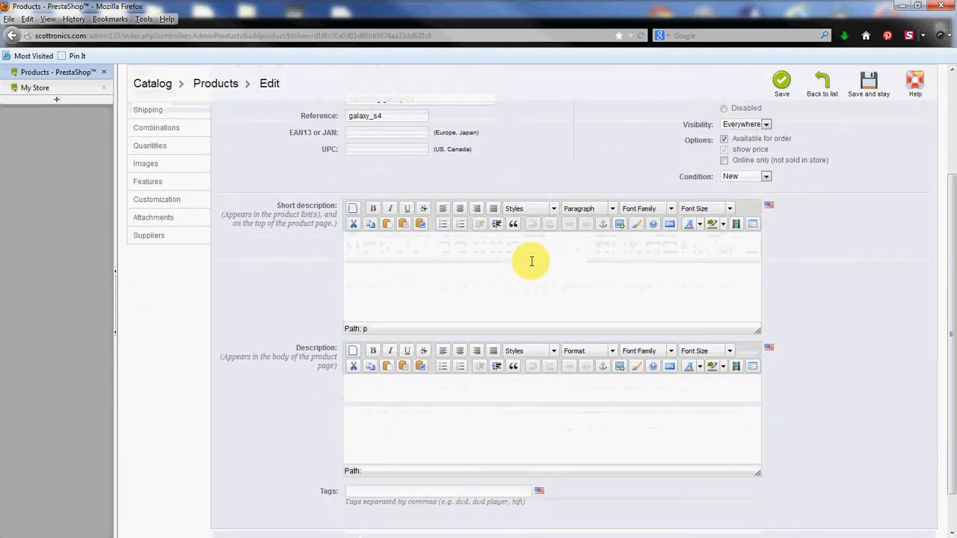
pyautogui.write('Samsung Galaxy S4')
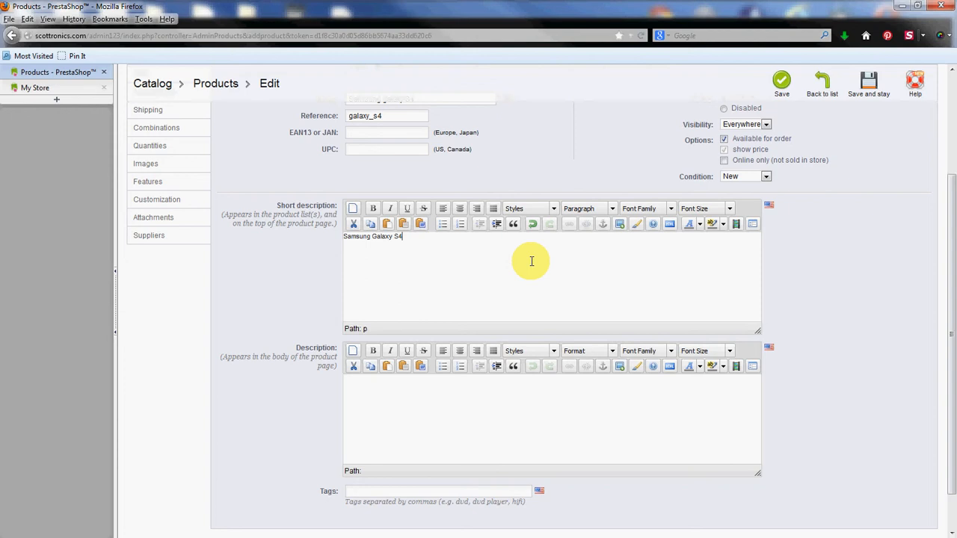
pyautogui.write('.')
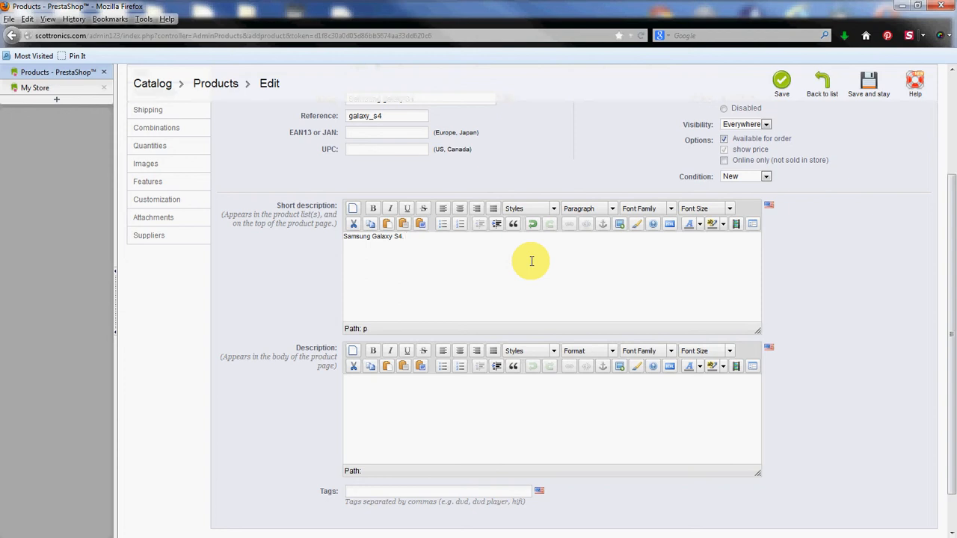
pyautogui.write('4')
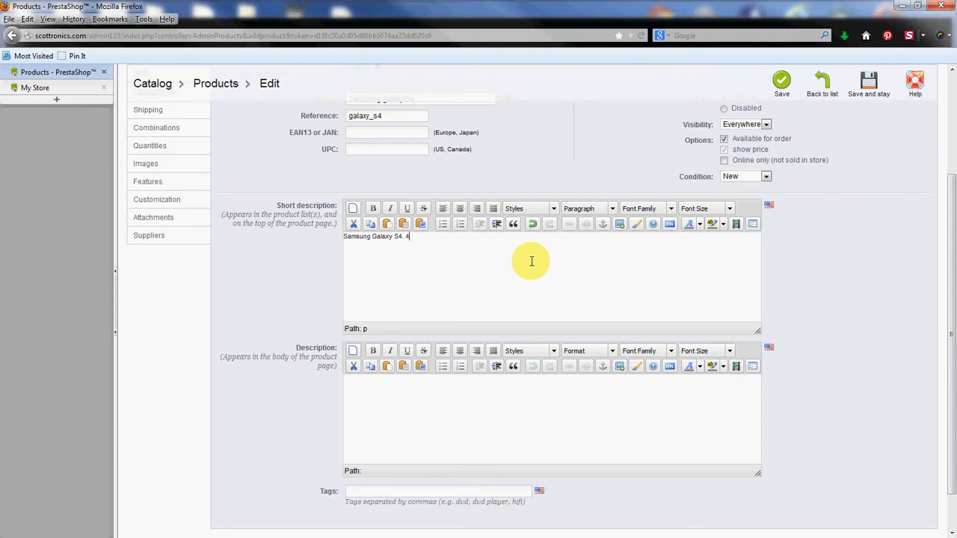
pyautogui.write('G phone, best phone from S')
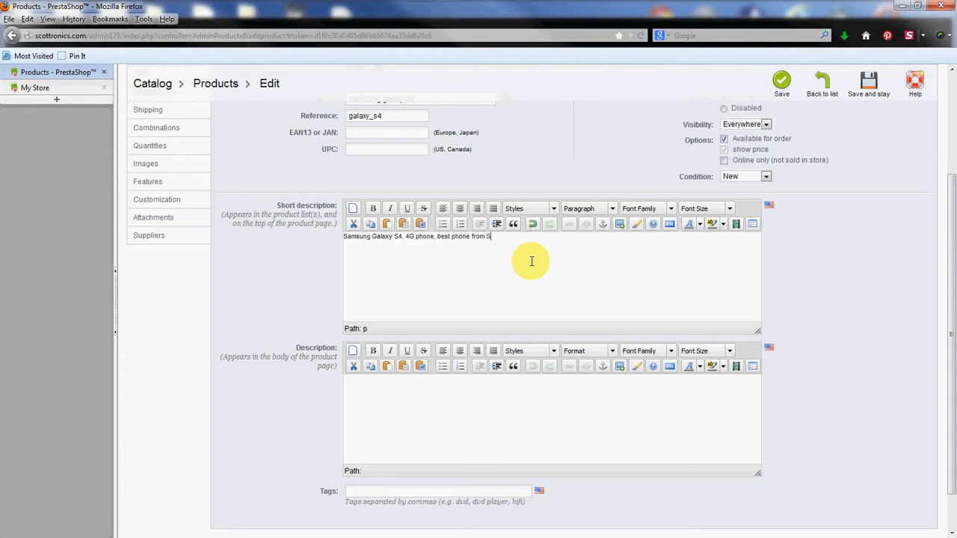
pyautogui.write('amsung ye')
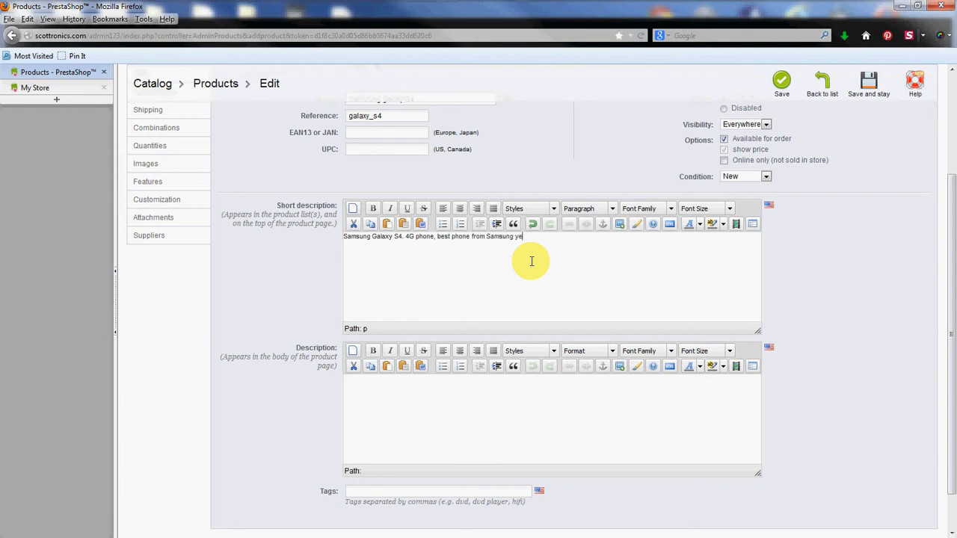
pyautogui.write('t!')
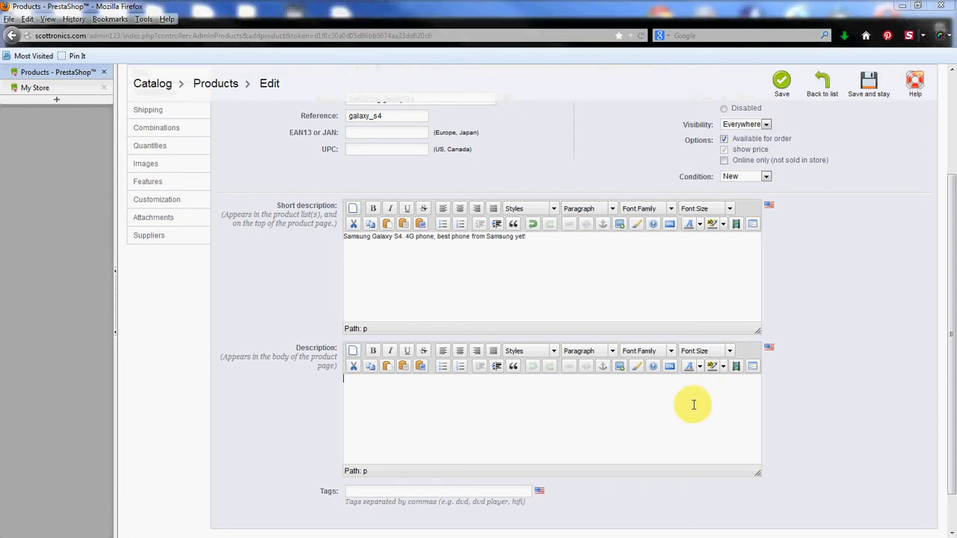
pyautogui.moveTo(689, 405)
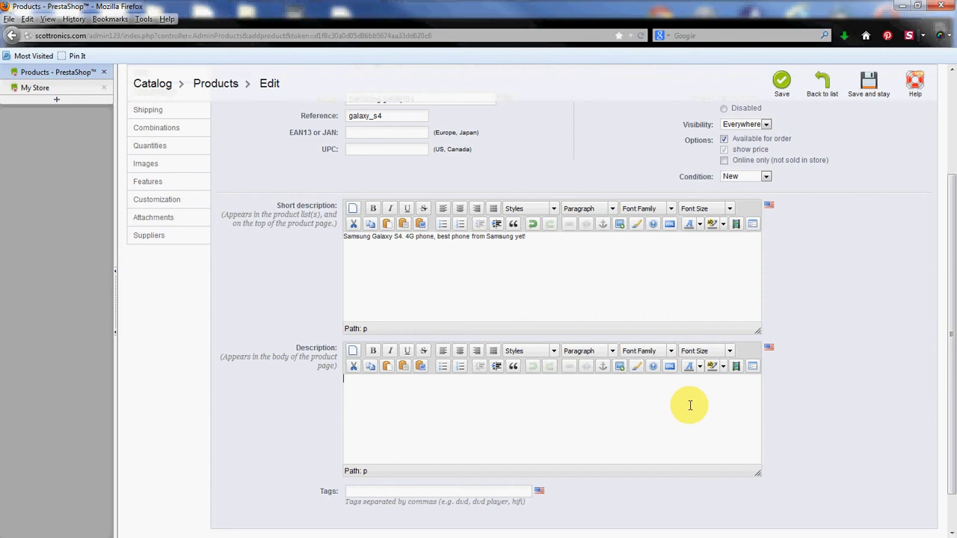
pyautogui.moveTo(490, 420)
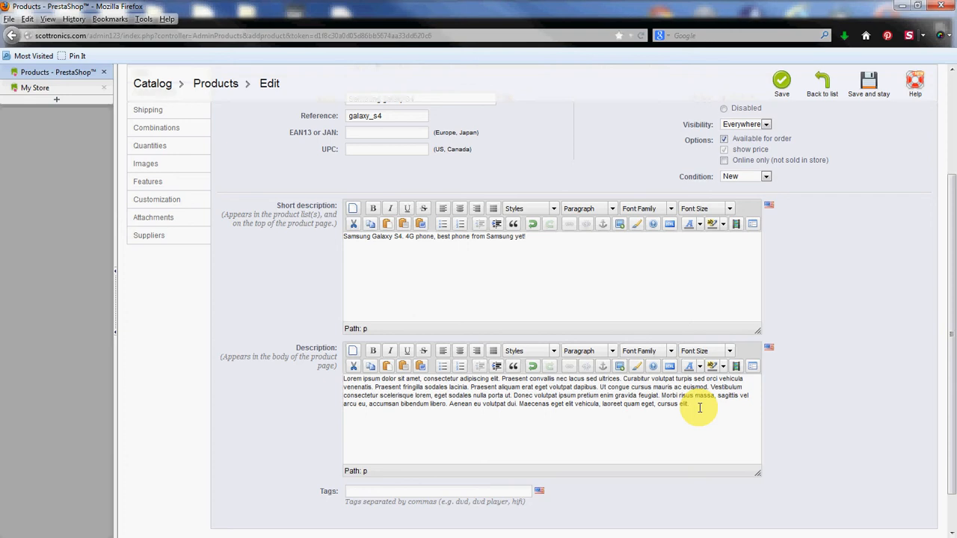
pyautogui.moveTo(814, 297)
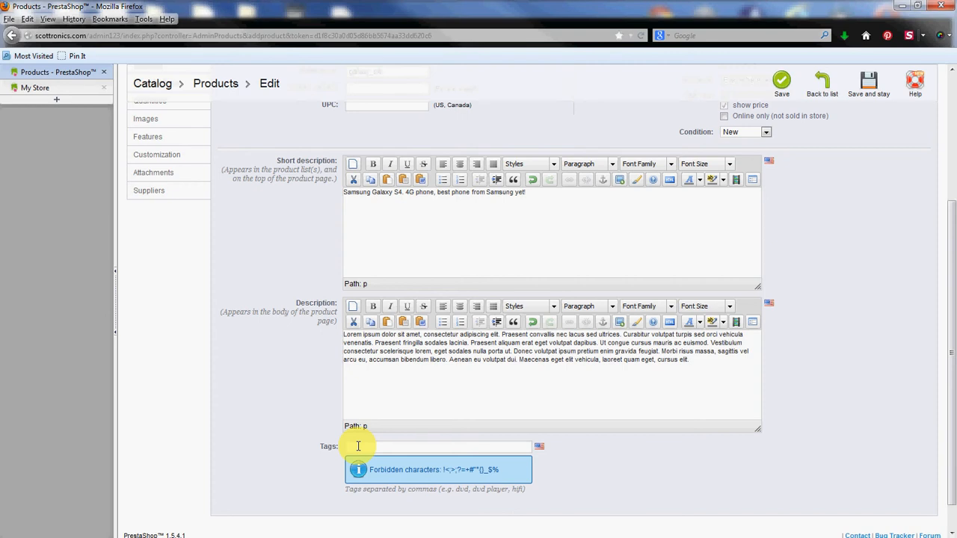
# Tag the product with samsung, phone, 4G, video and wifi.
pyautogui.write('samsung,')
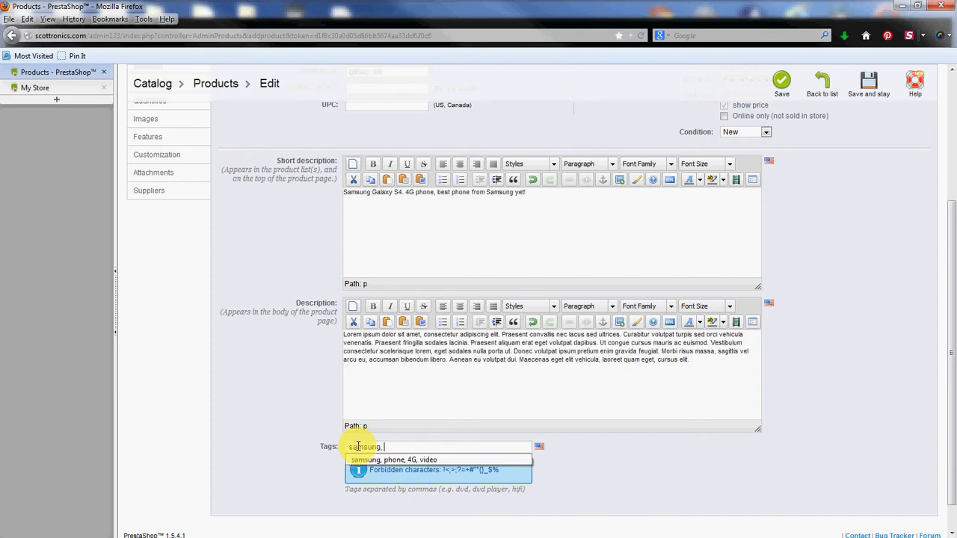
pyautogui.write('phone, 4g')
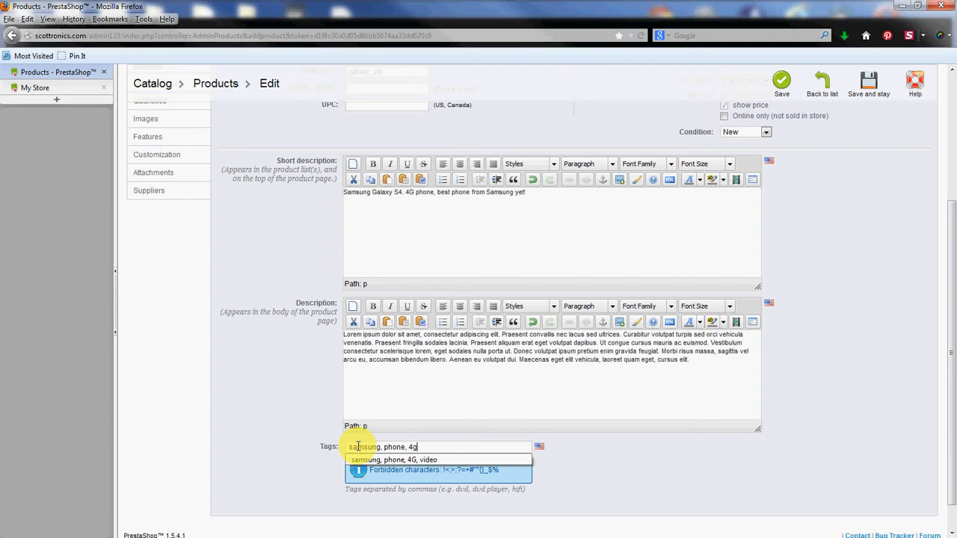
pyautogui.write('G,')
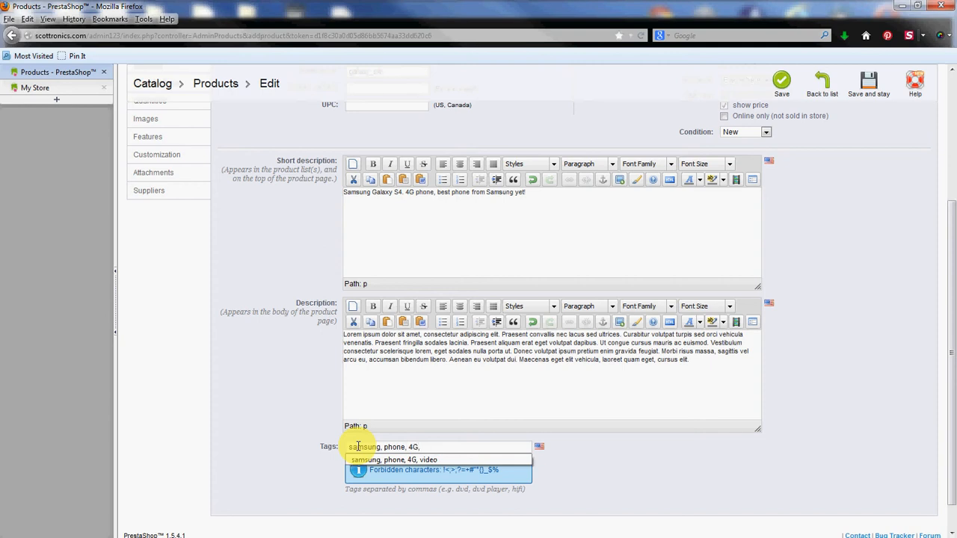
pyautogui.write('vid')
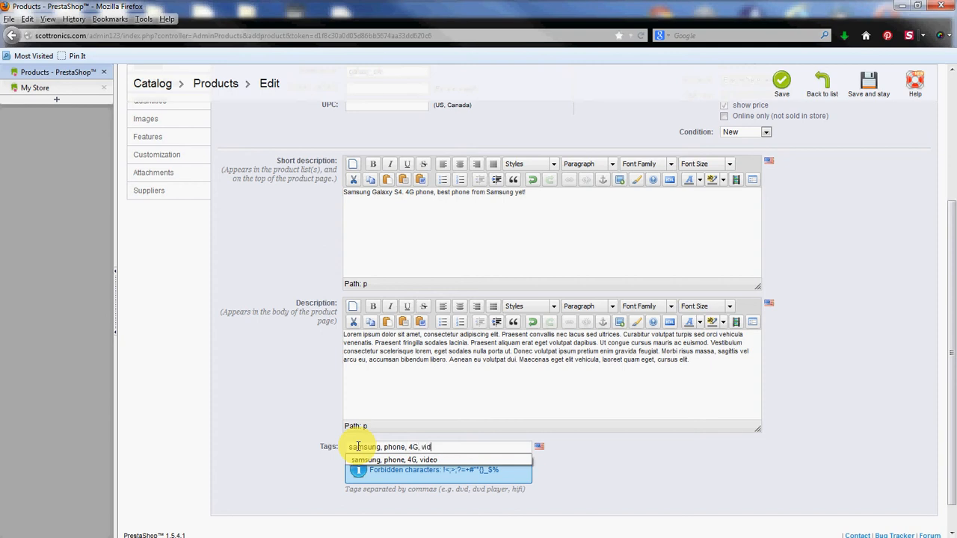
pyautogui.write(', wifi')
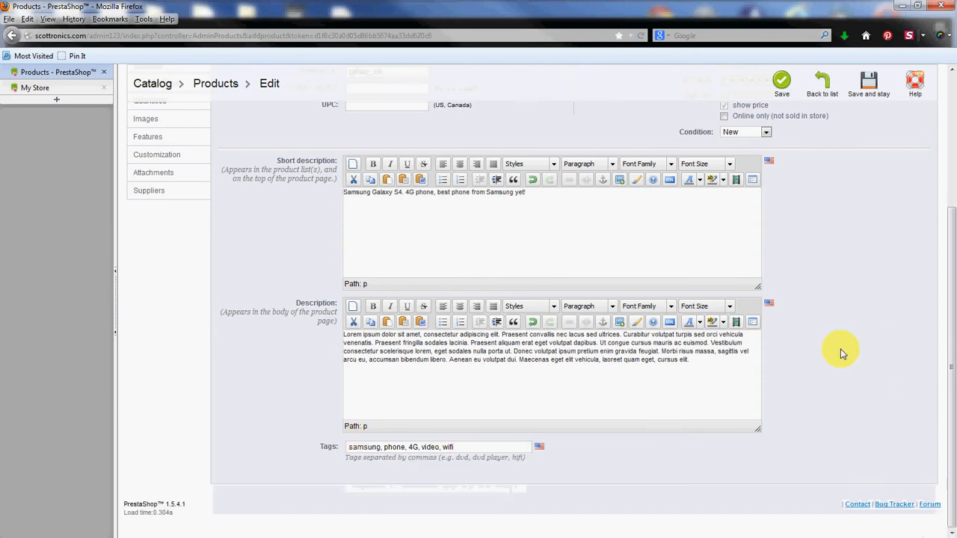
pyautogui.moveTo(856, 367)
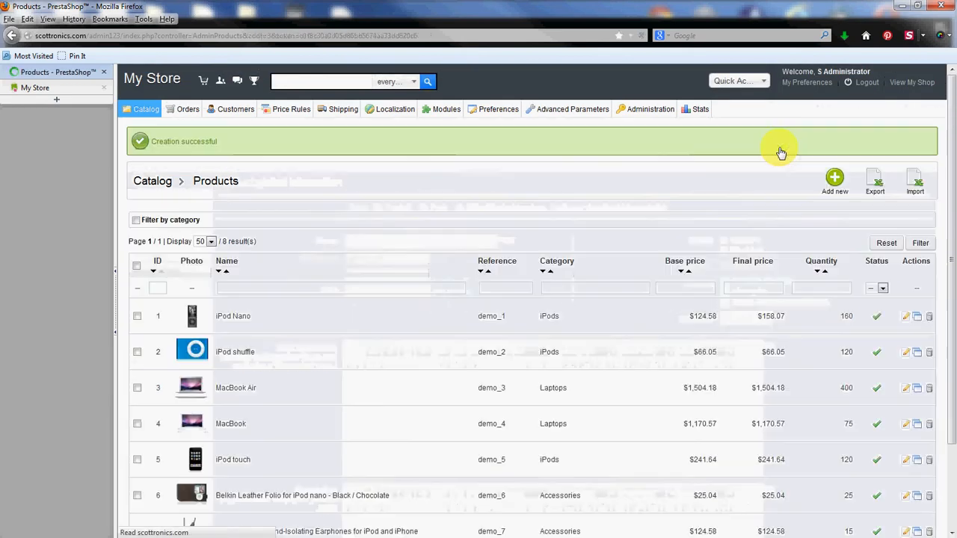
# Scroll to the Samsung galaxy S4 row and edit it.
pyautogui.scroll(-3)
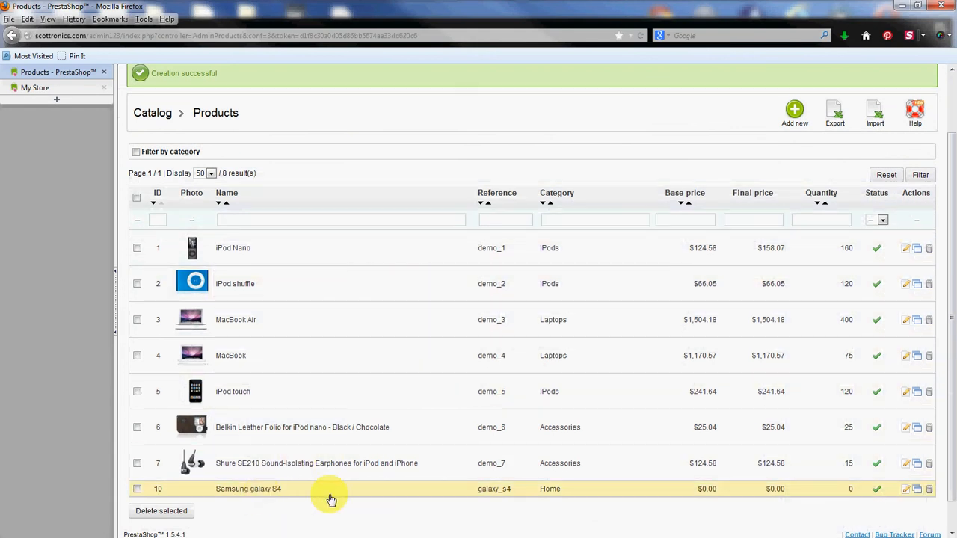
pyautogui.moveTo(638, 489)
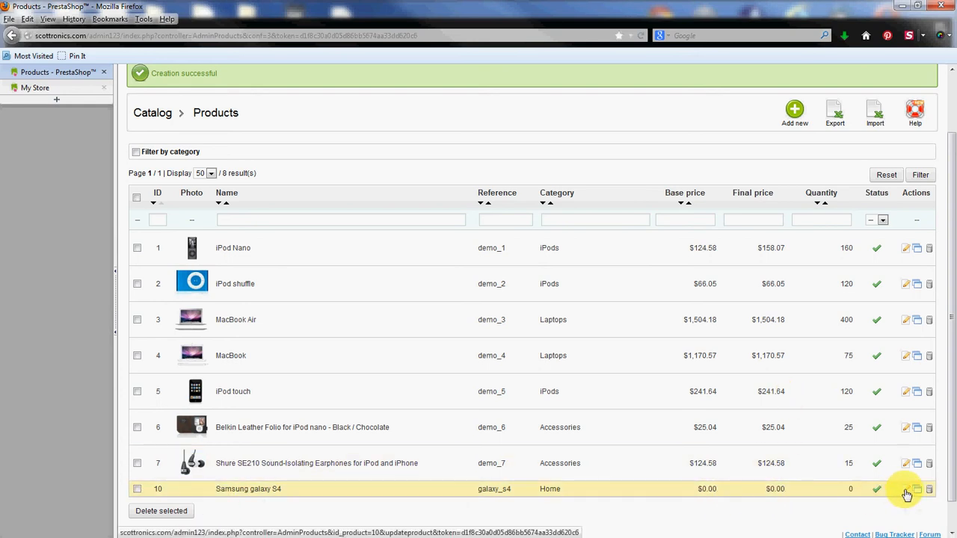
pyautogui.click(905, 489)
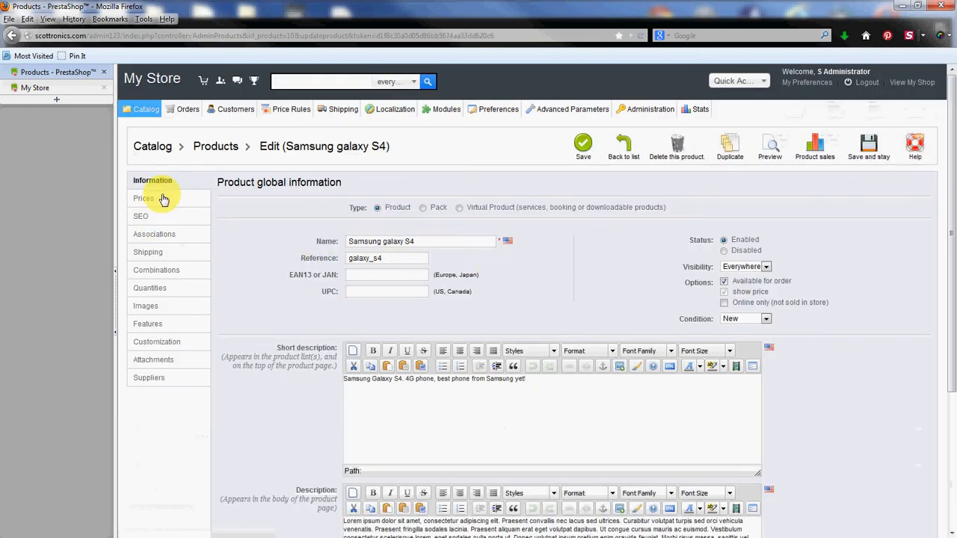
# Set wholesale price 450.00 and retail price 500.00 with no tax rule.
pyautogui.click(144, 198)
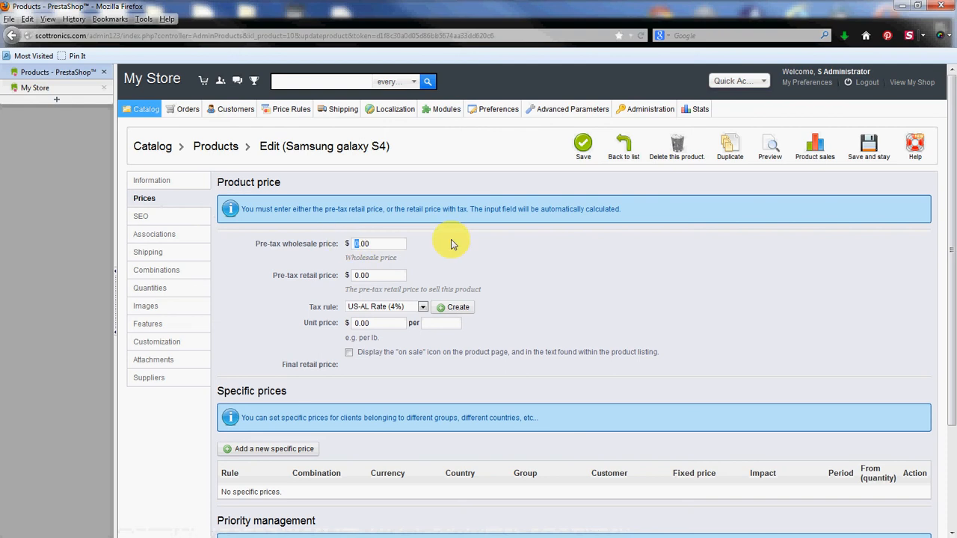
pyautogui.moveTo(520, 247)
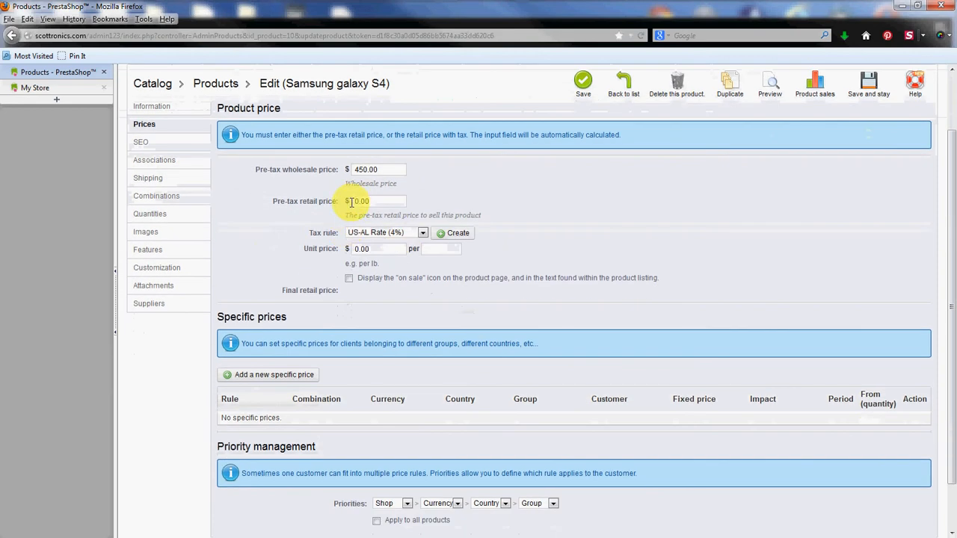
pyautogui.write('500.00')
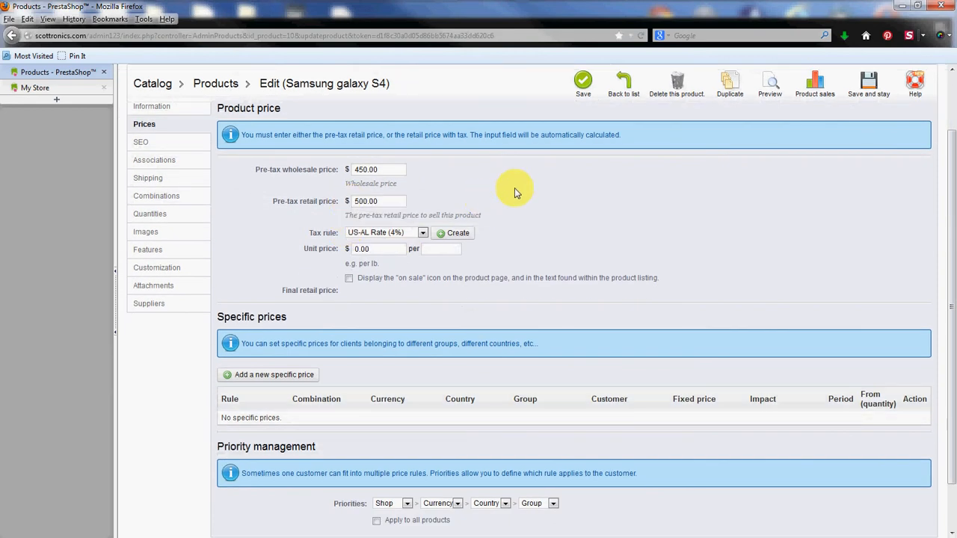
pyautogui.moveTo(411, 247)
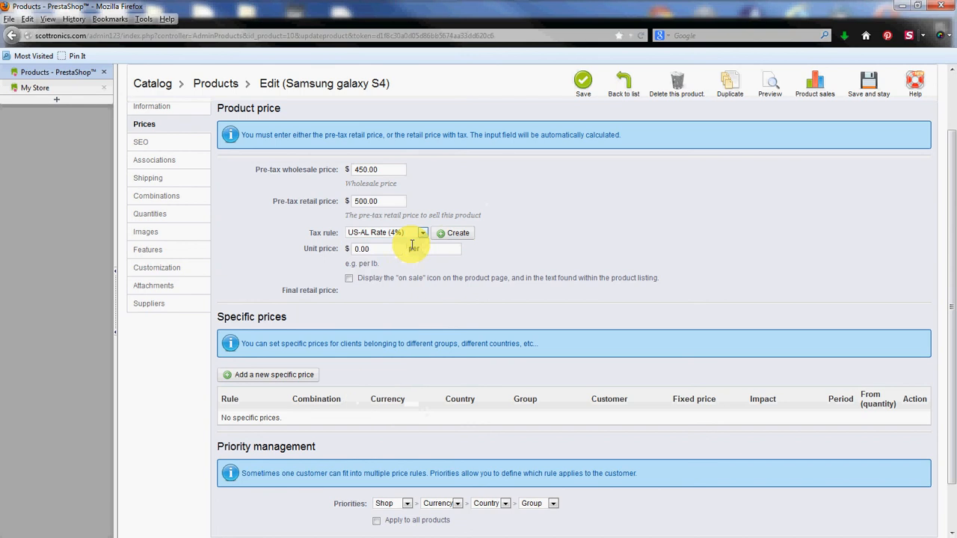
pyautogui.click(386, 232)
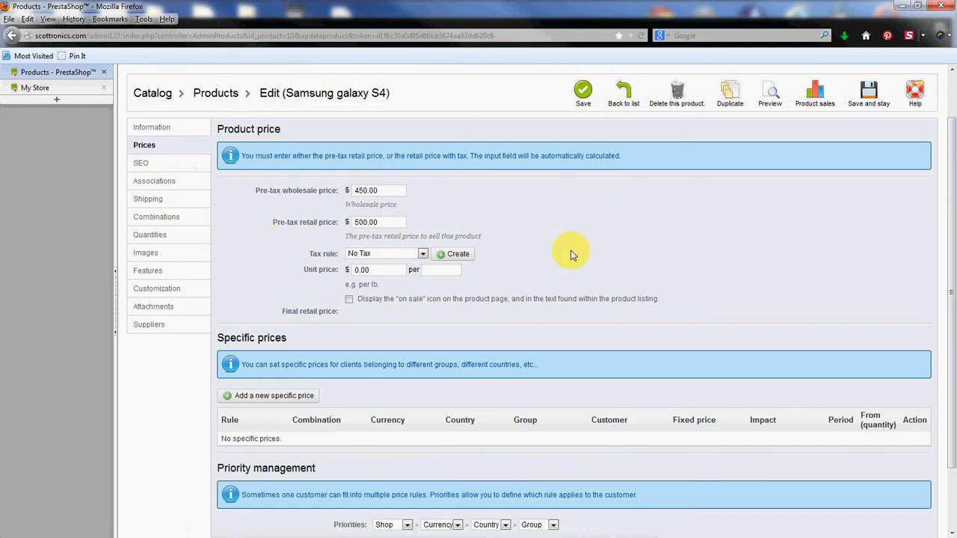
pyautogui.moveTo(143, 221)
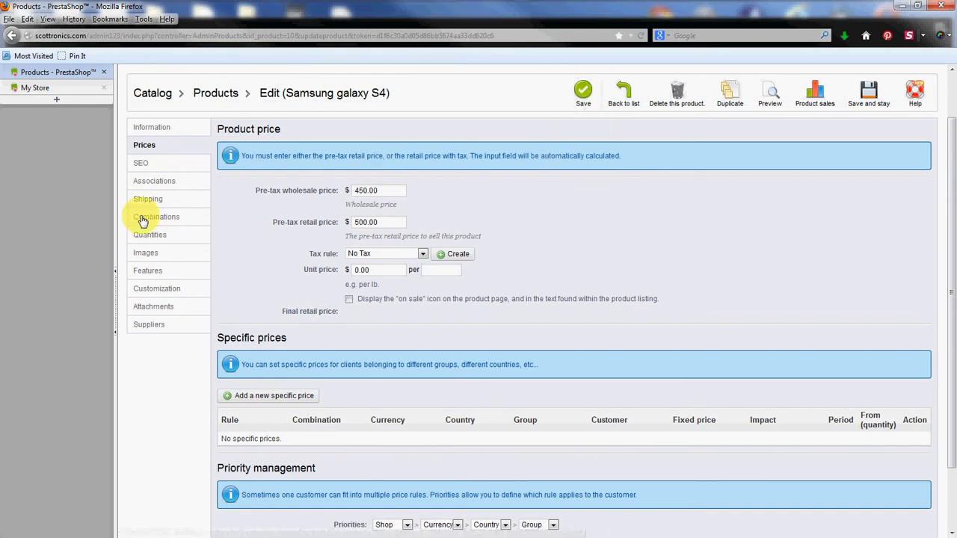
pyautogui.moveTo(494, 247)
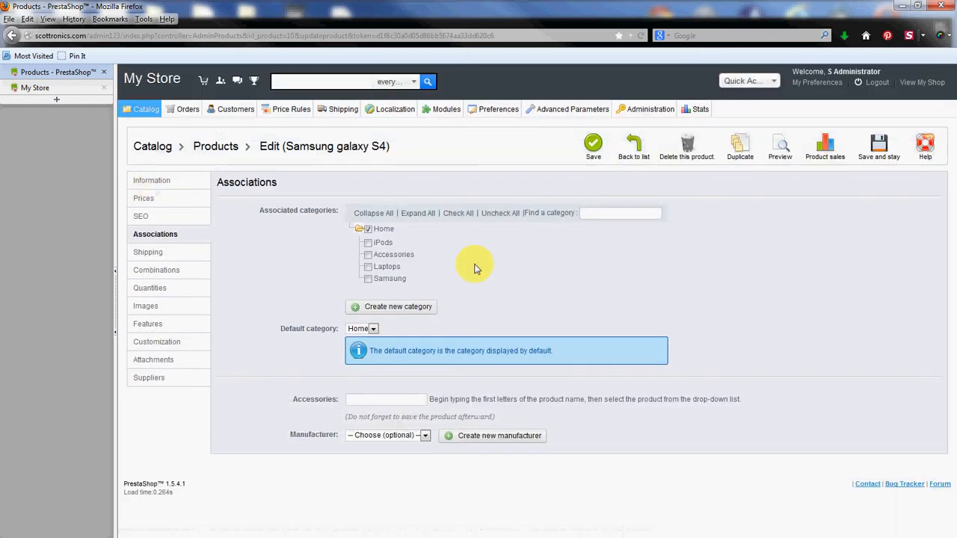
pyautogui.moveTo(448, 255)
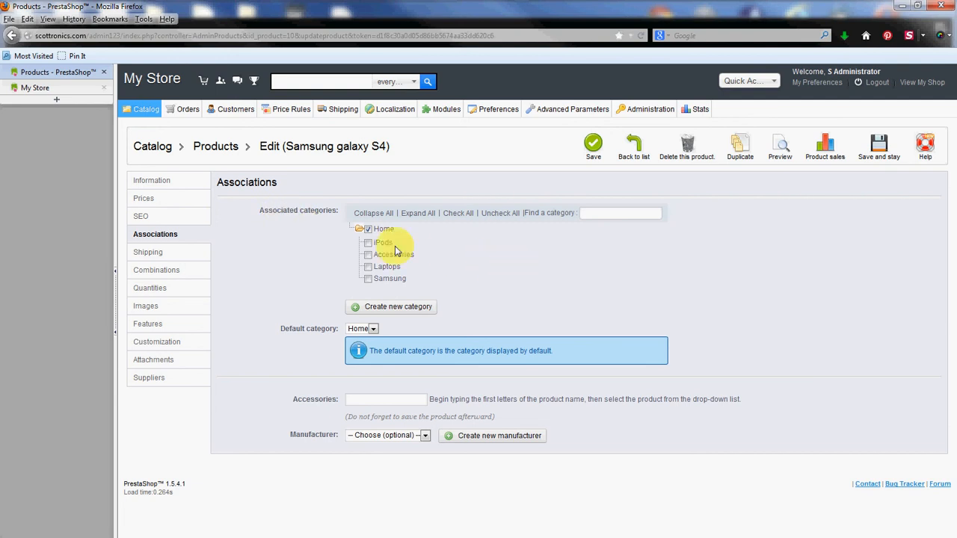
# Move the phone from Home to the Samsung category and make Samsung default.
pyautogui.click(367, 278)
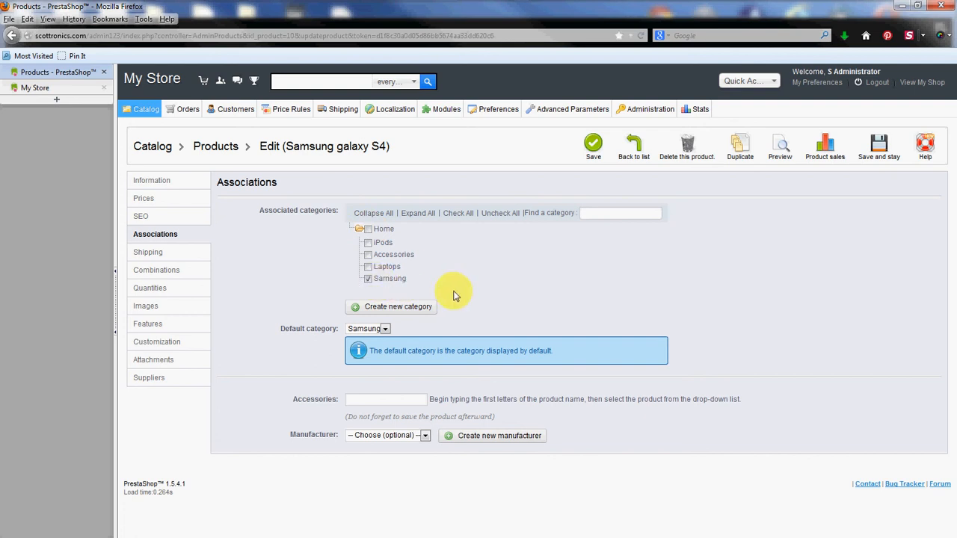
pyautogui.moveTo(472, 279)
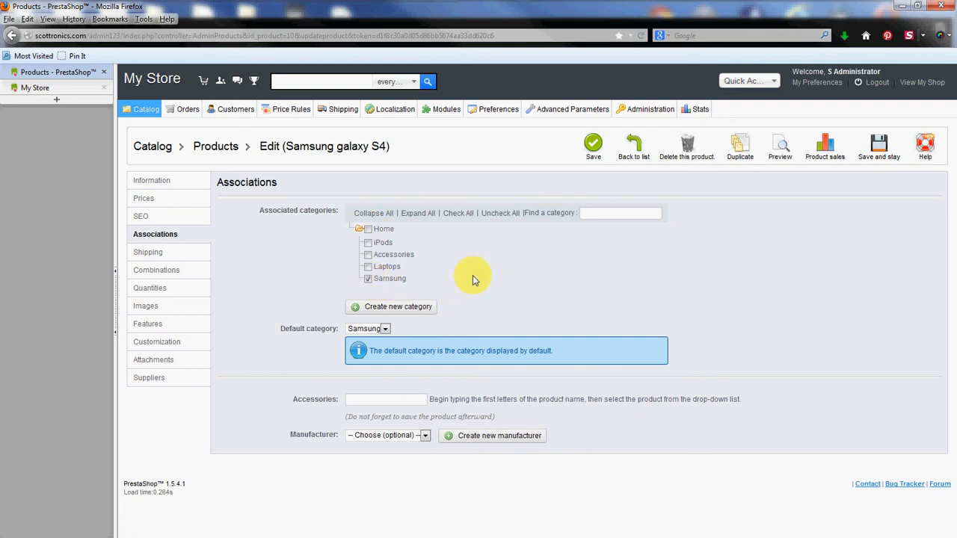
pyautogui.moveTo(398, 306)
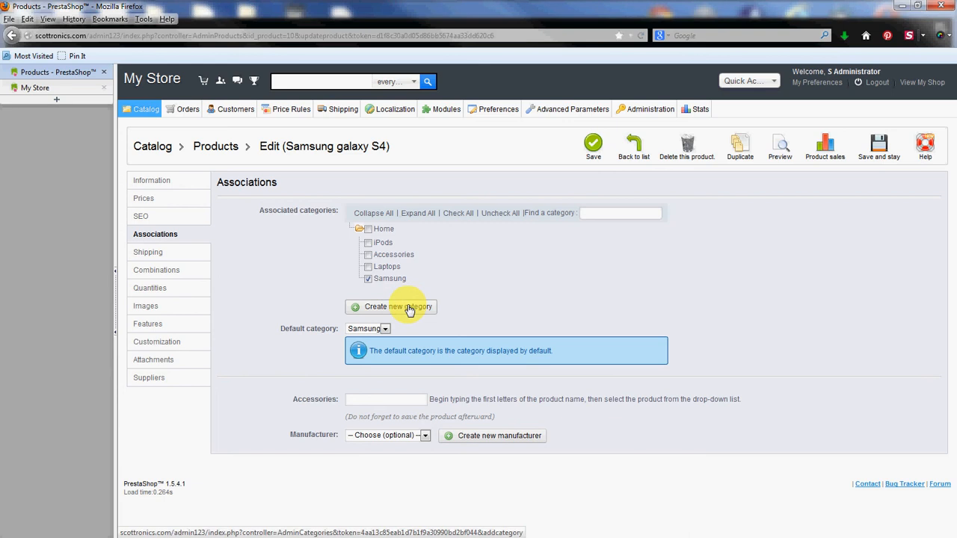
pyautogui.click(410, 307)
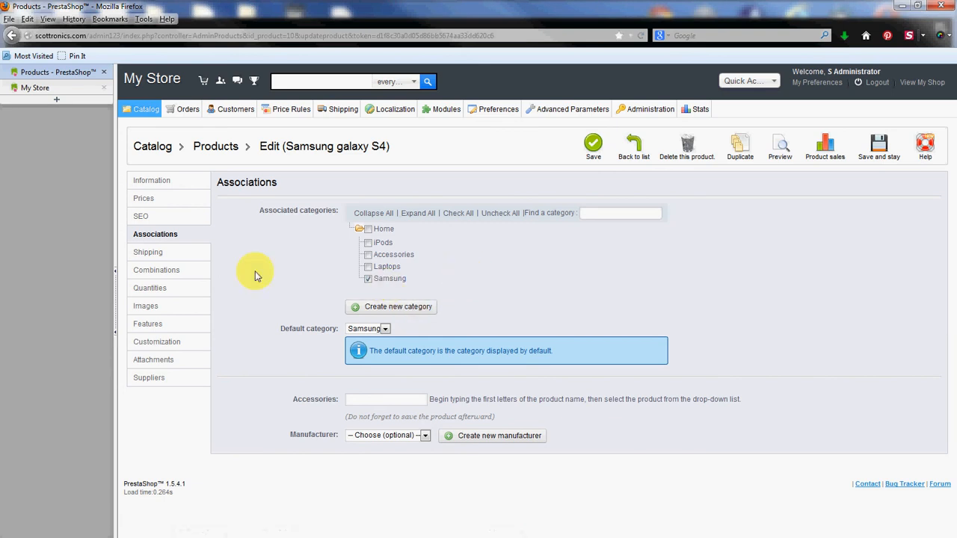
pyautogui.moveTo(189, 234)
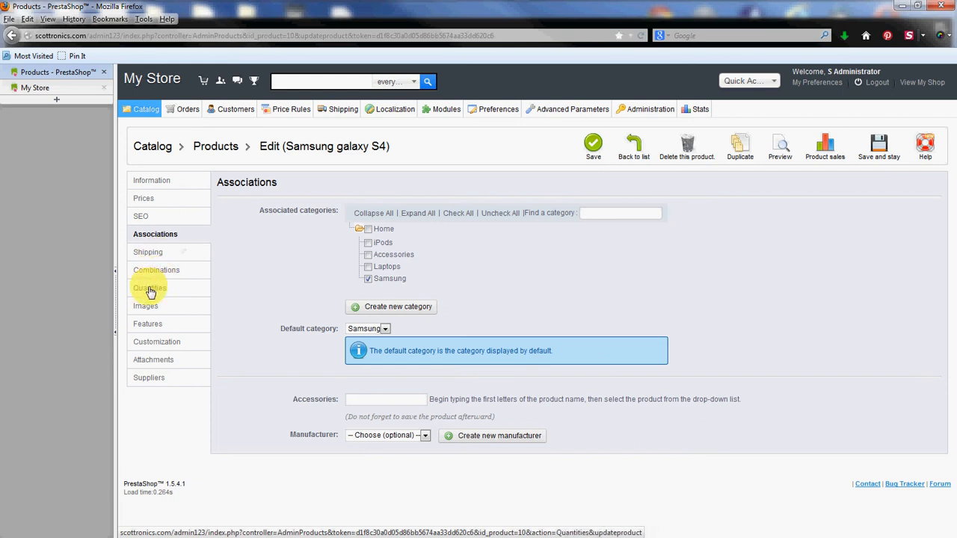
# Enter a stock quantity of 20 on the Quantities tab.
pyautogui.click(150, 288)
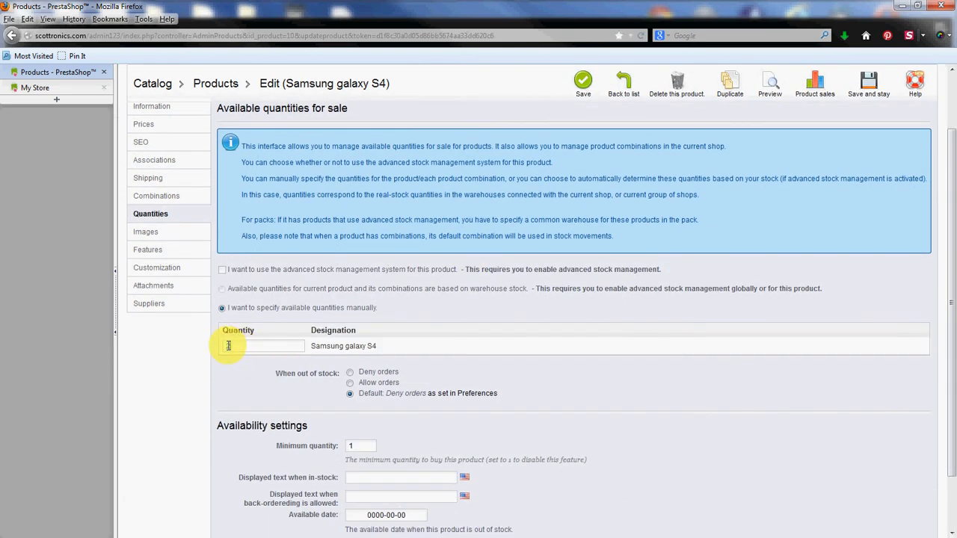
pyautogui.click(583, 82)
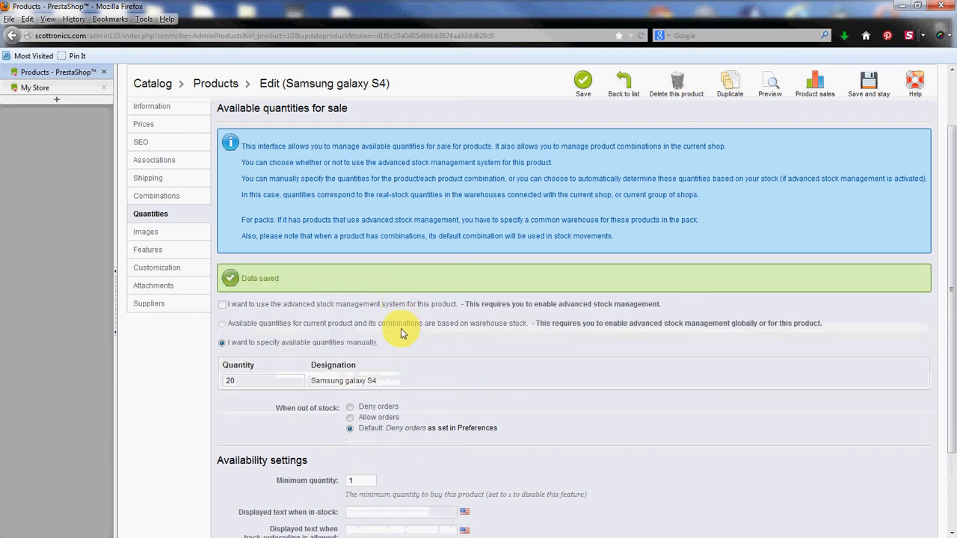
pyautogui.scroll(-3)
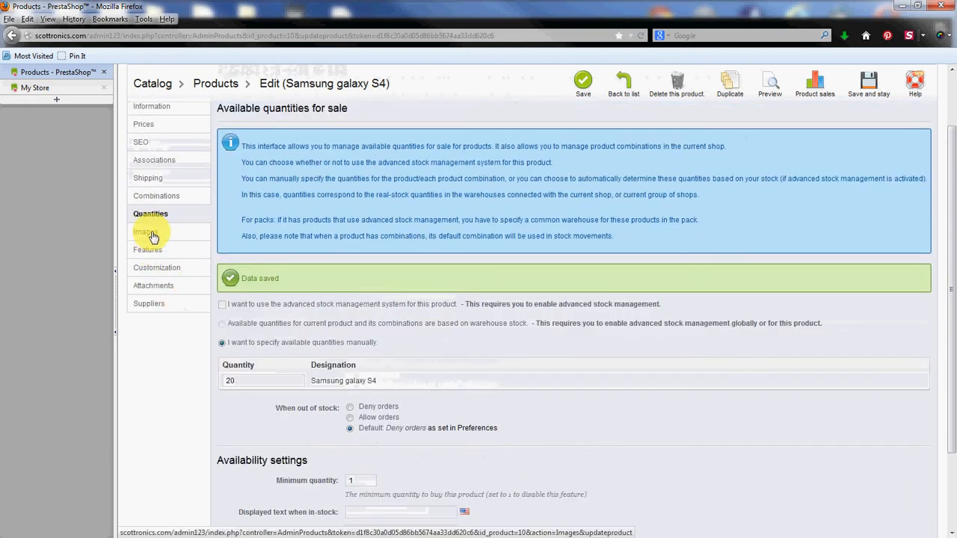
# Upload the phone photo on the Images tab as the cover image.
pyautogui.click(146, 232)
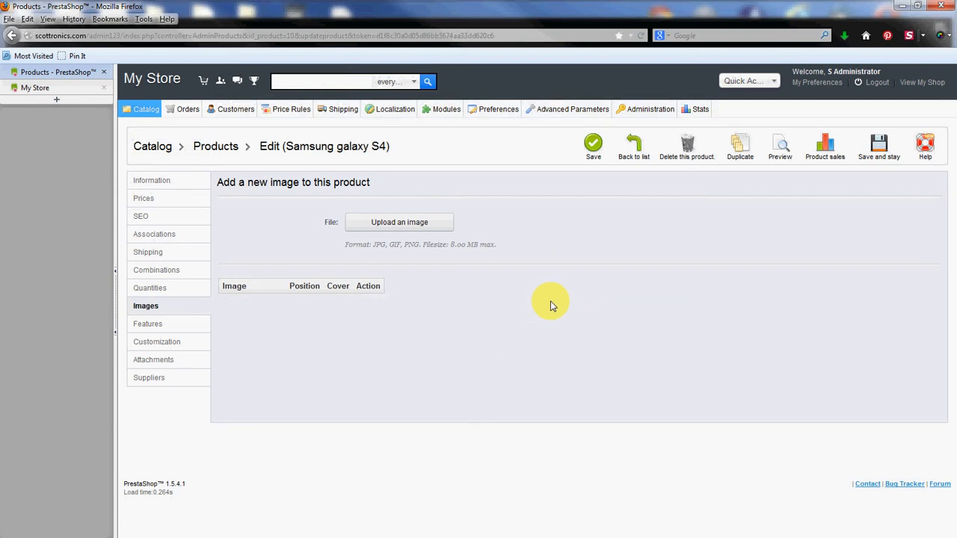
pyautogui.click(399, 222)
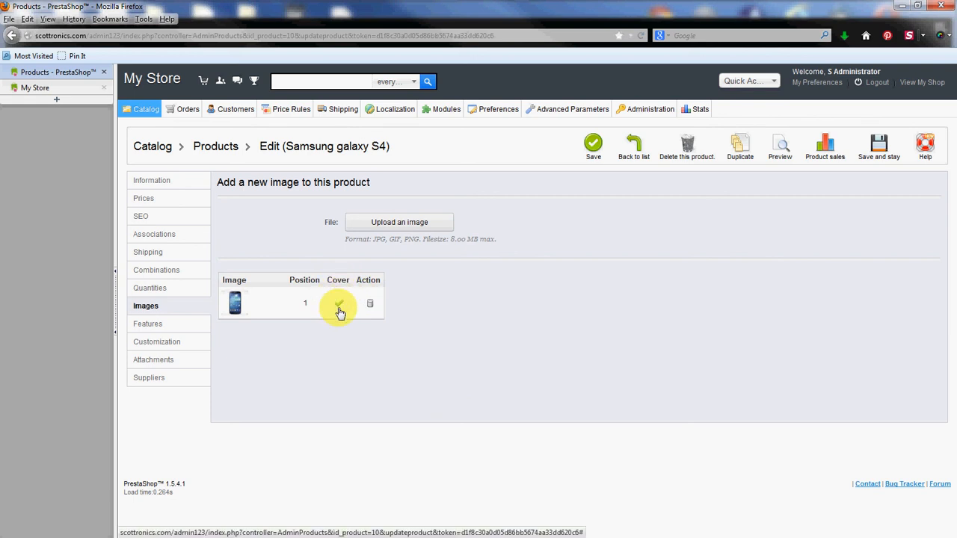
pyautogui.click(338, 303)
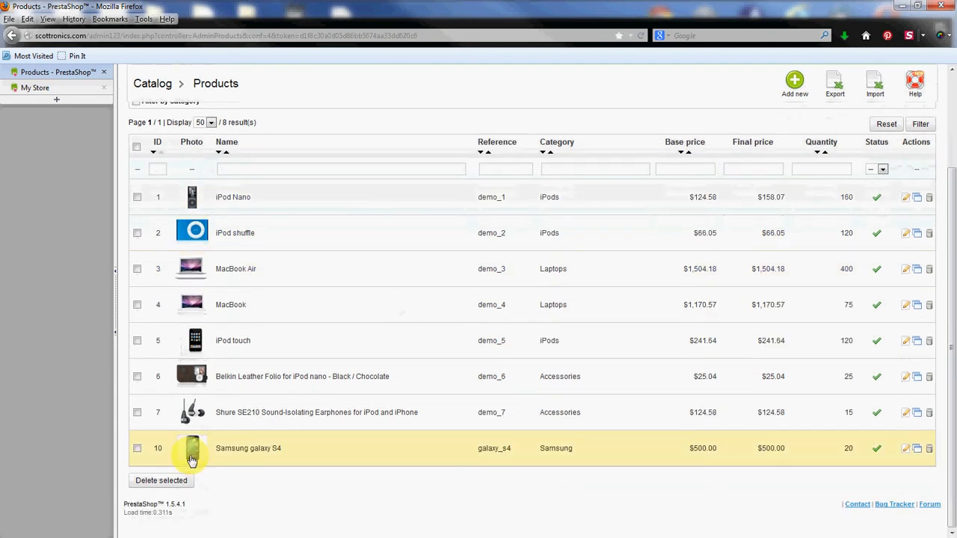
pyautogui.moveTo(499, 464)
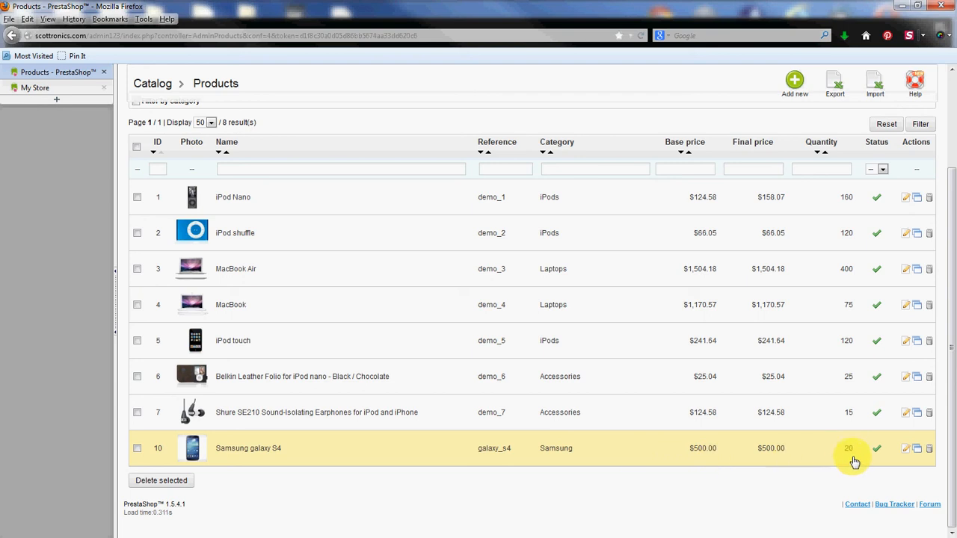
pyautogui.moveTo(707, 456)
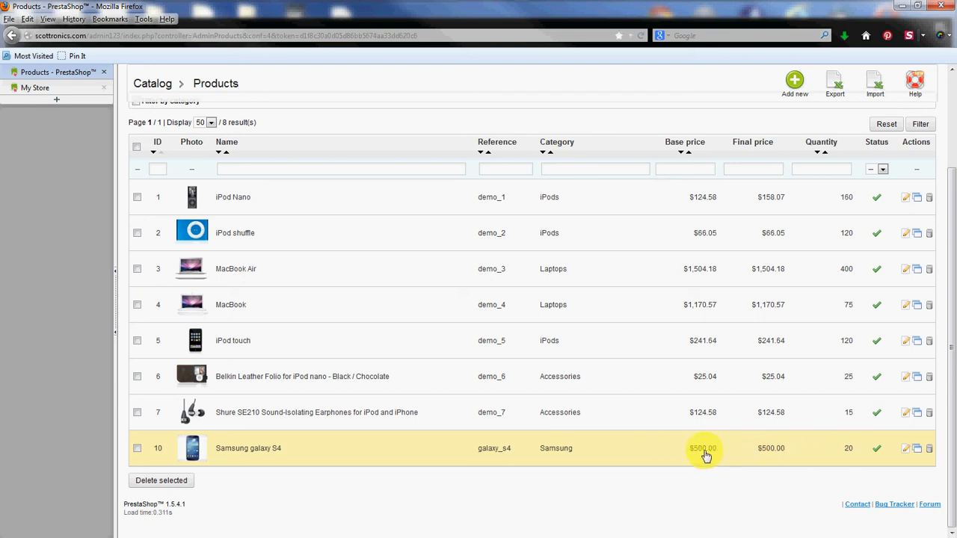
pyautogui.moveTo(630, 416)
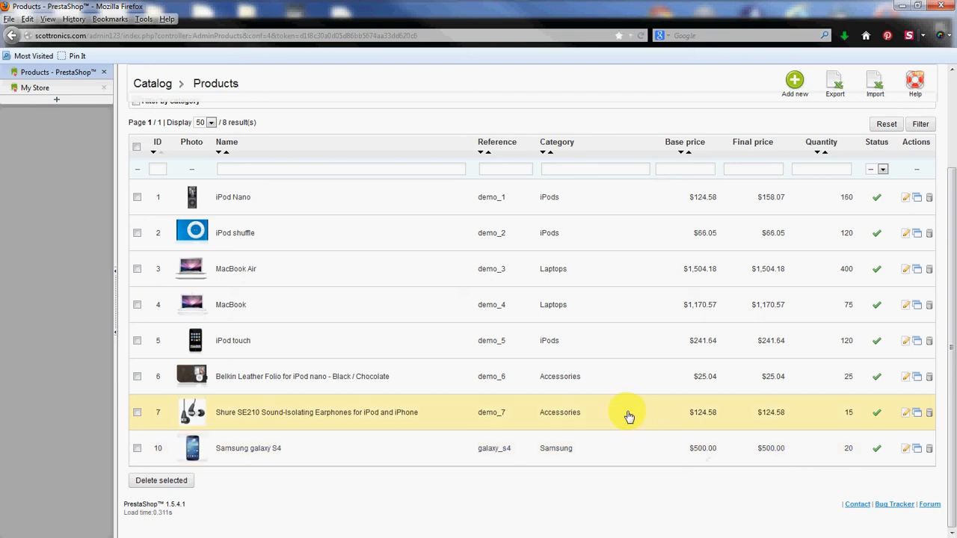
pyautogui.moveTo(356, 324)
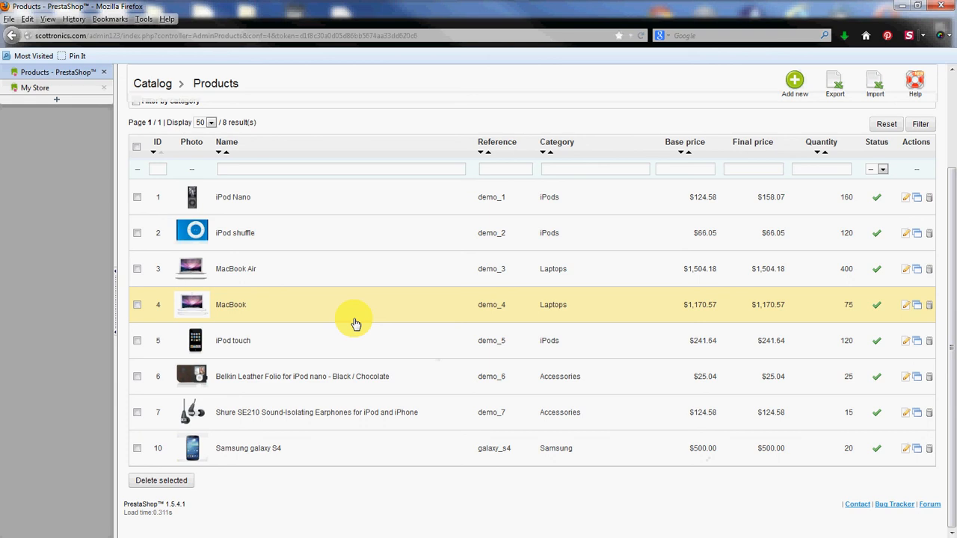
# Switch to the My Store storefront tab to view the public shop.
pyautogui.click(35, 88)
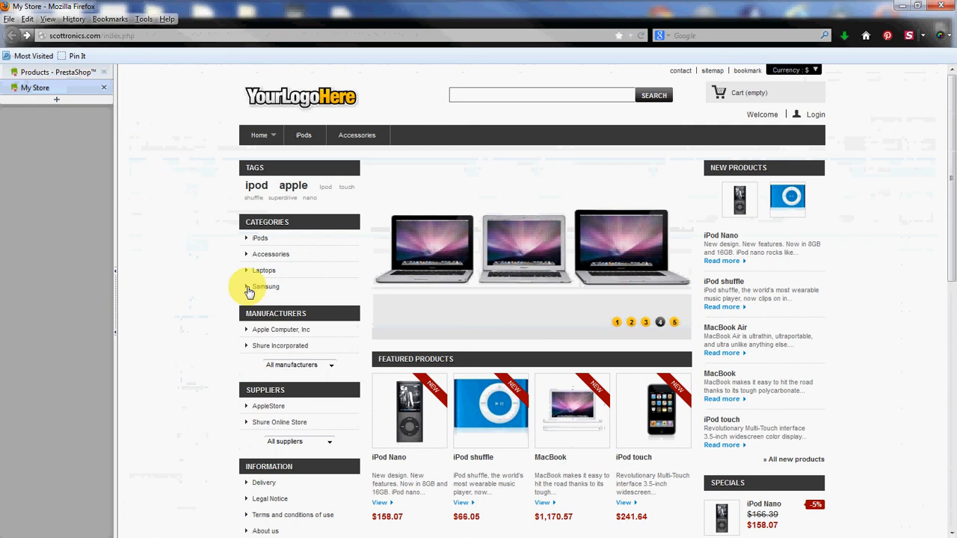
# Browse the Samsung category and open the Samsung galaxy S4 page showing $500.00 and 20 in stock.
pyautogui.click(265, 287)
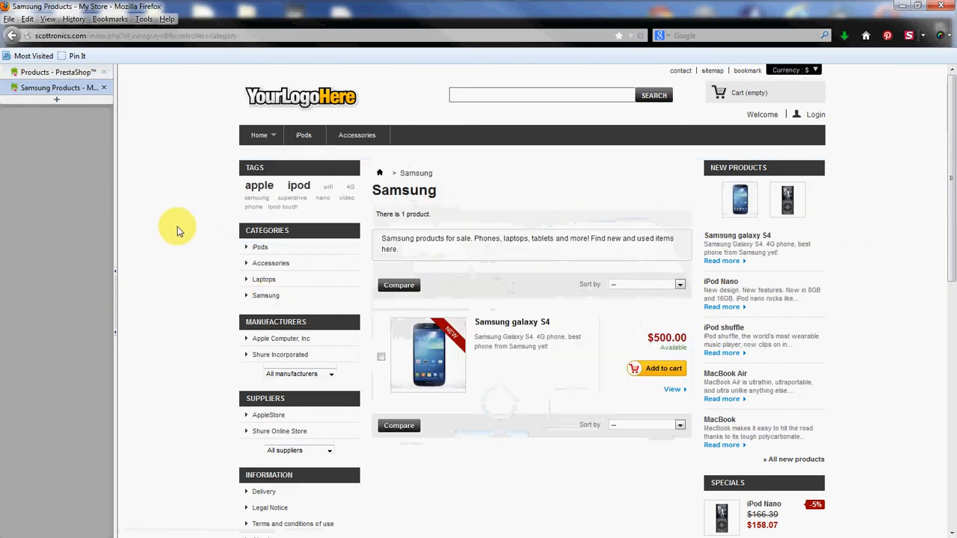
pyautogui.scroll(-3)
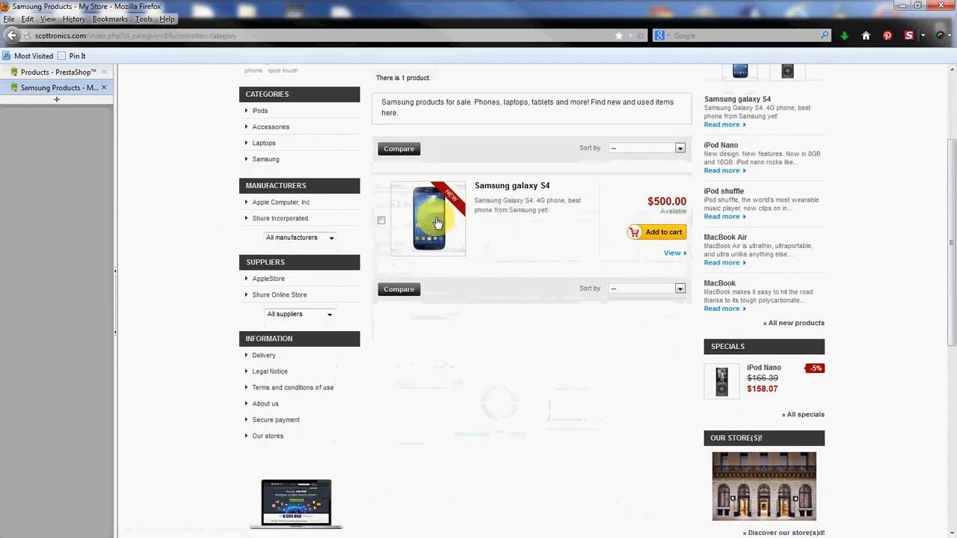
pyautogui.click(429, 219)
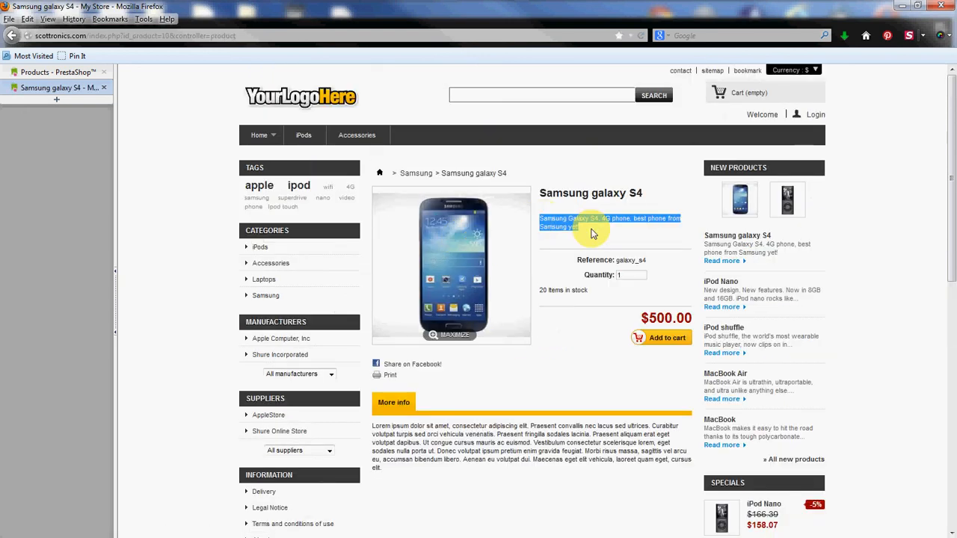
pyautogui.scroll(-3)
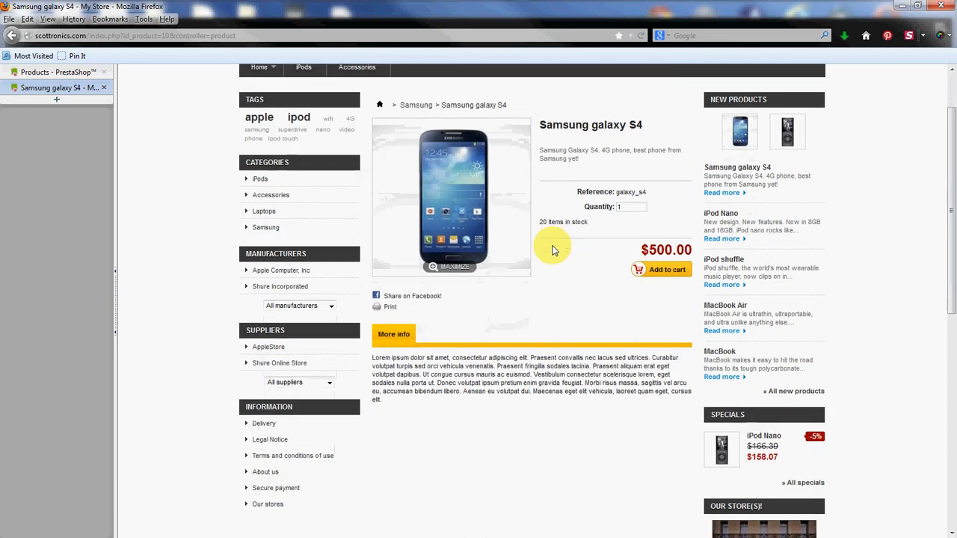
pyautogui.scroll(-3)
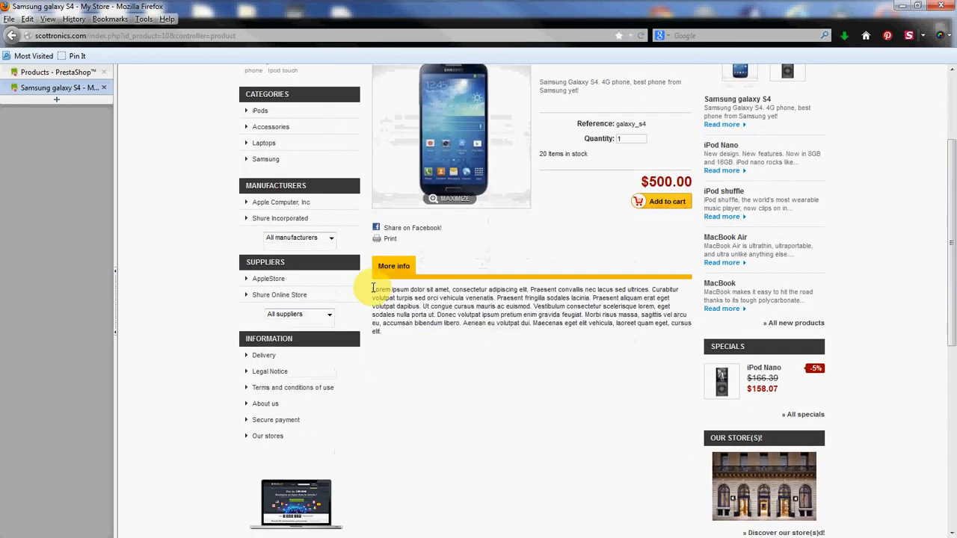